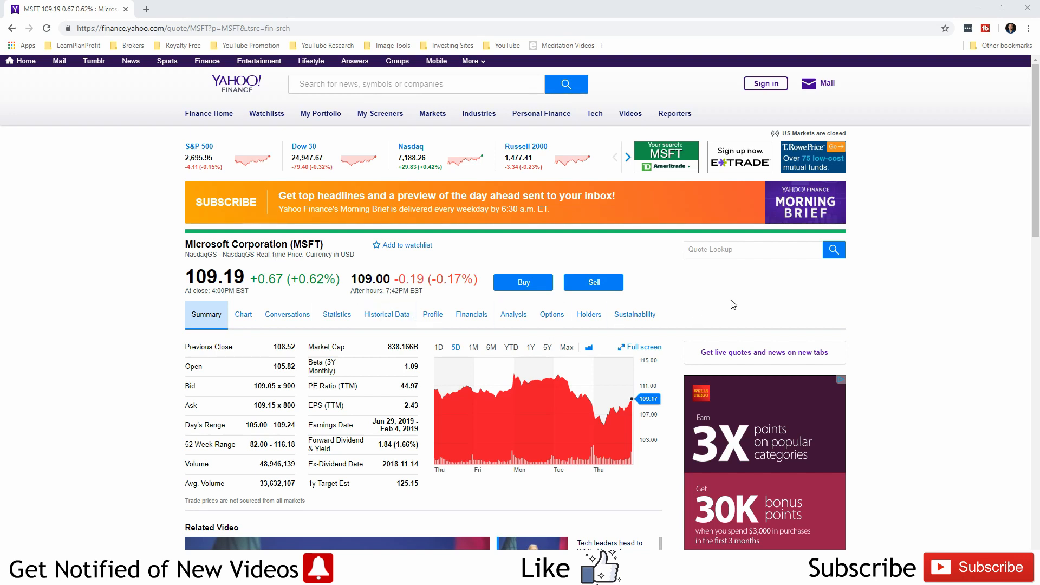
mouse_move(734, 310)
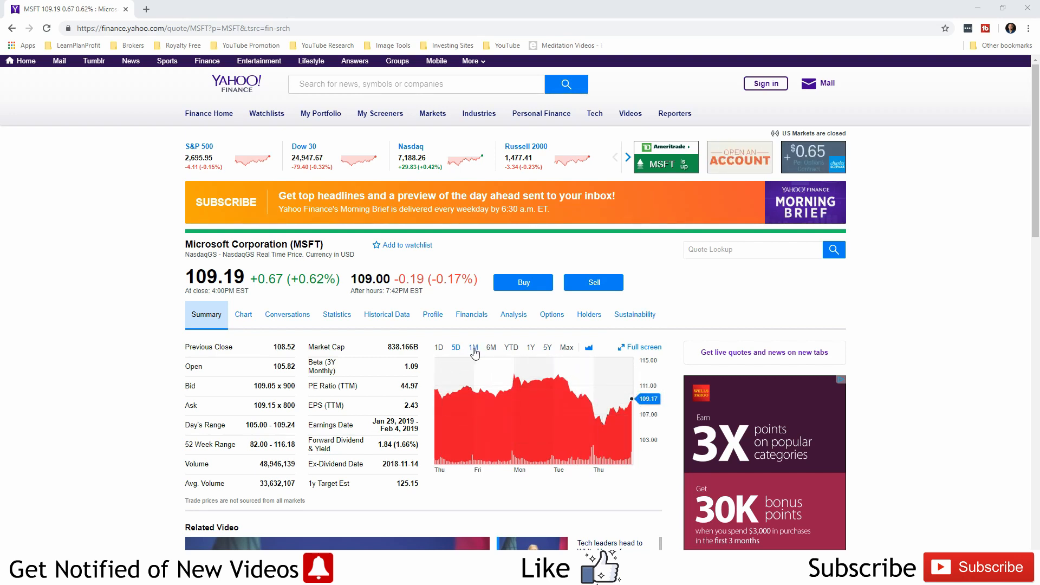
Step: Switch the MSFT summary chart to one month, then one year of price history
click(474, 346)
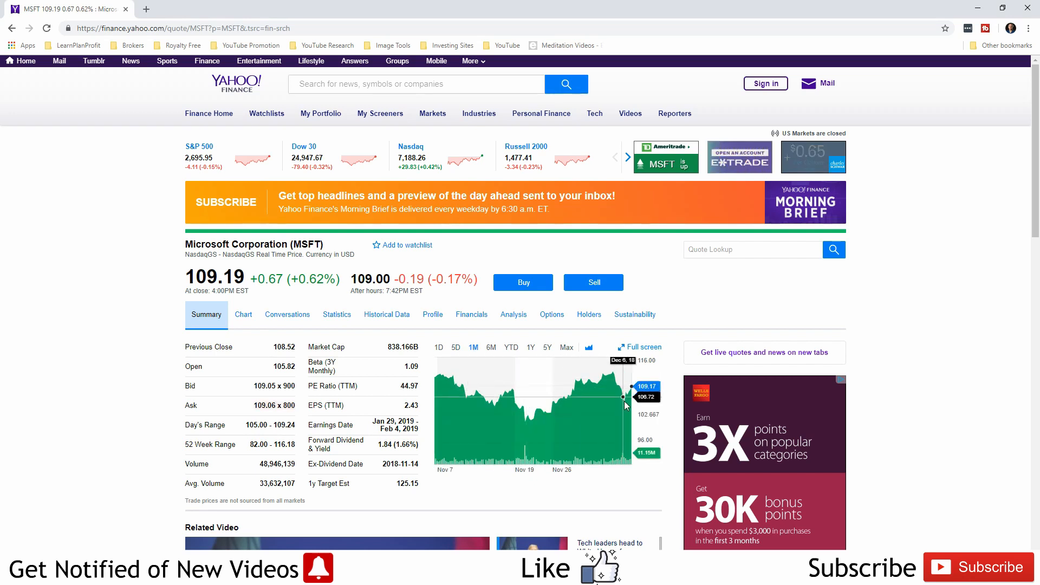
mouse_move(538, 398)
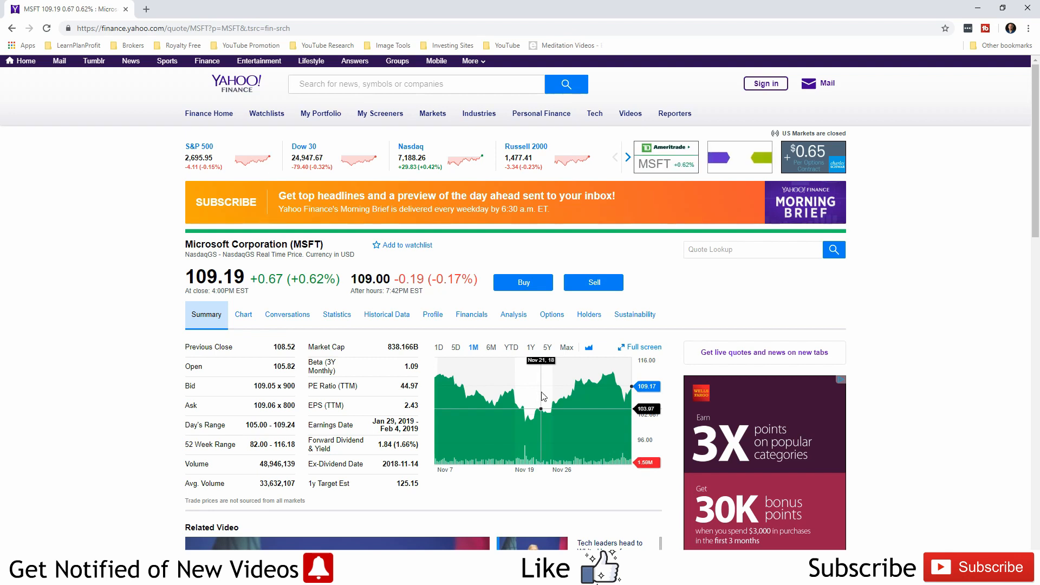
mouse_move(545, 374)
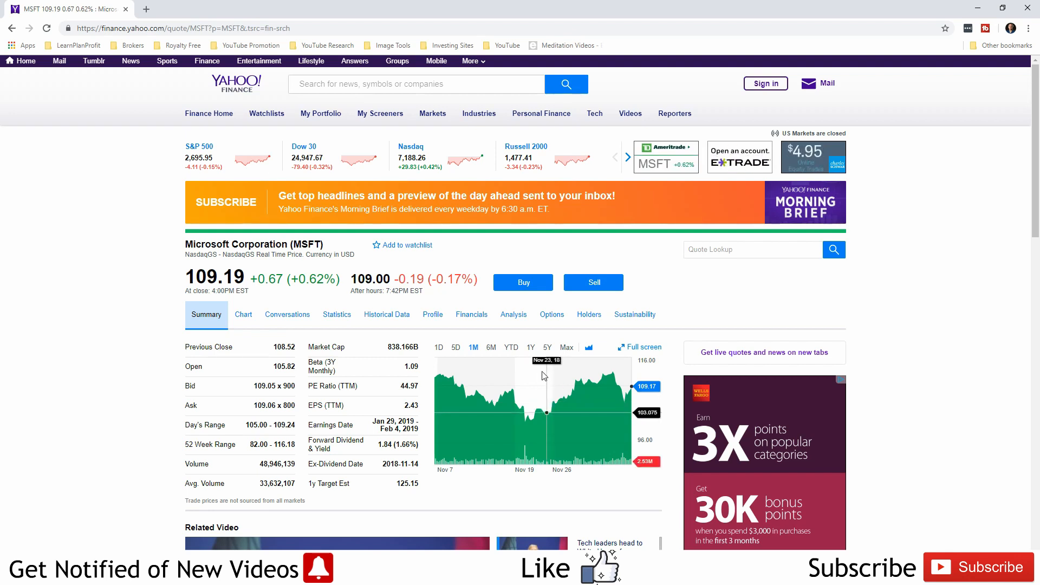
mouse_move(531, 350)
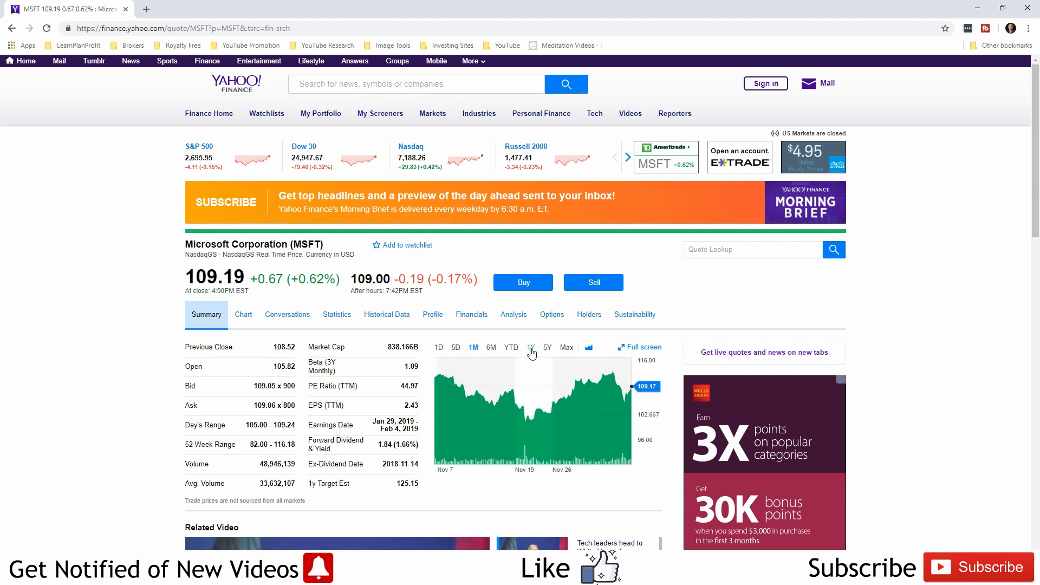
click(531, 346)
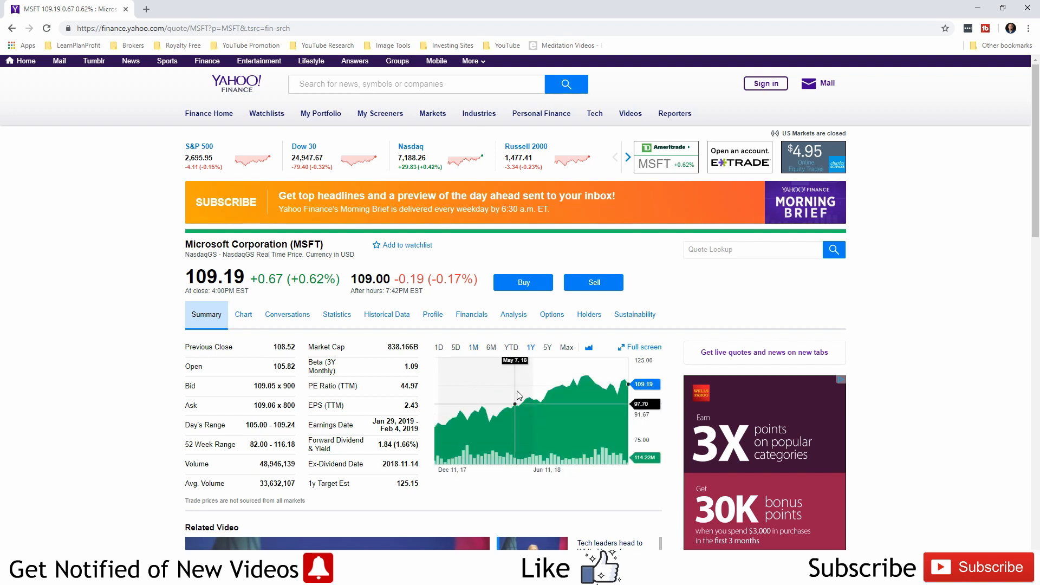
mouse_move(436, 433)
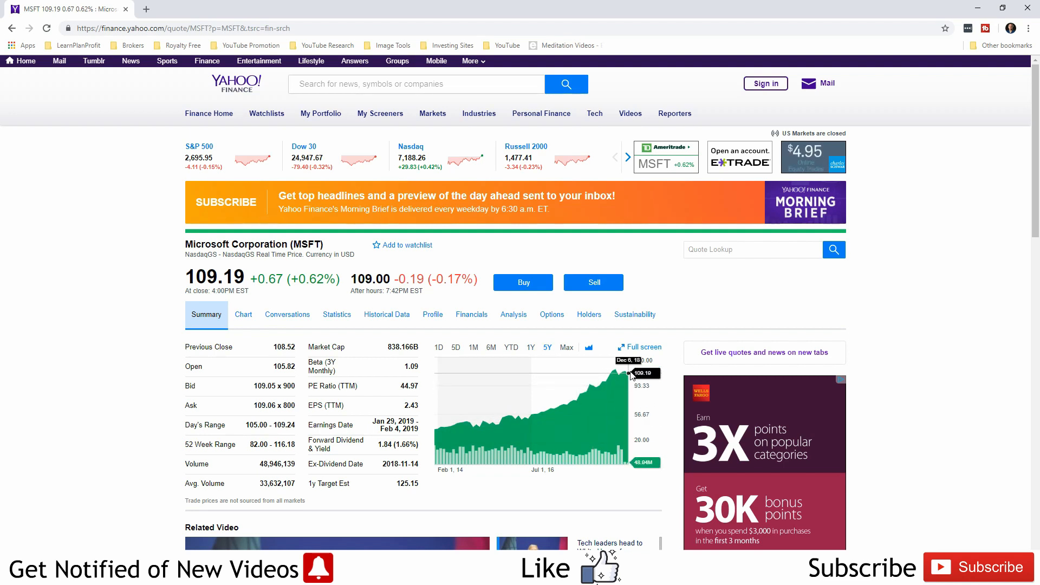
mouse_move(596, 388)
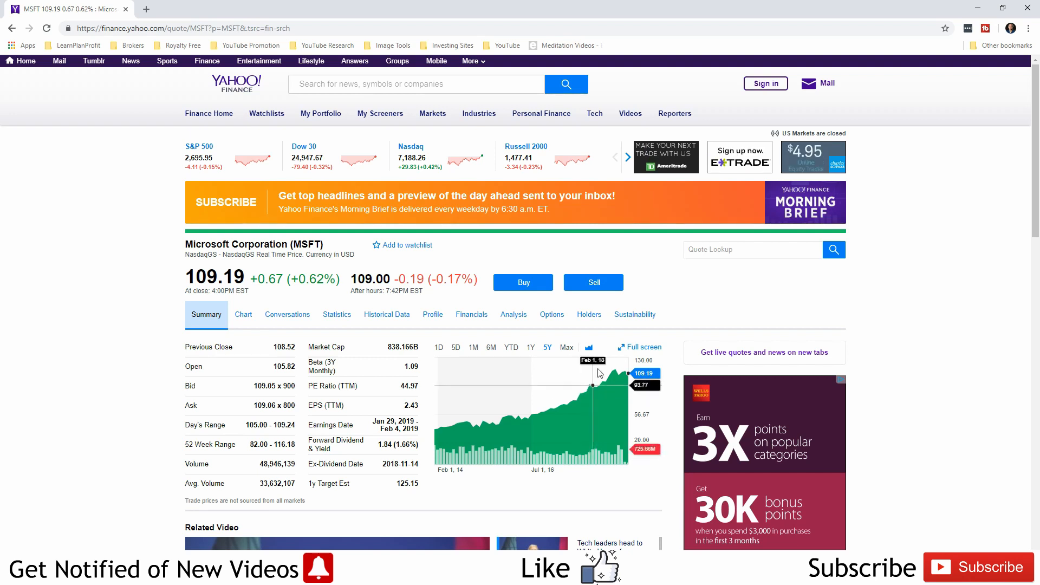
Step: Look up AAPL from the search box and show five days of Apple prices
click(412, 83)
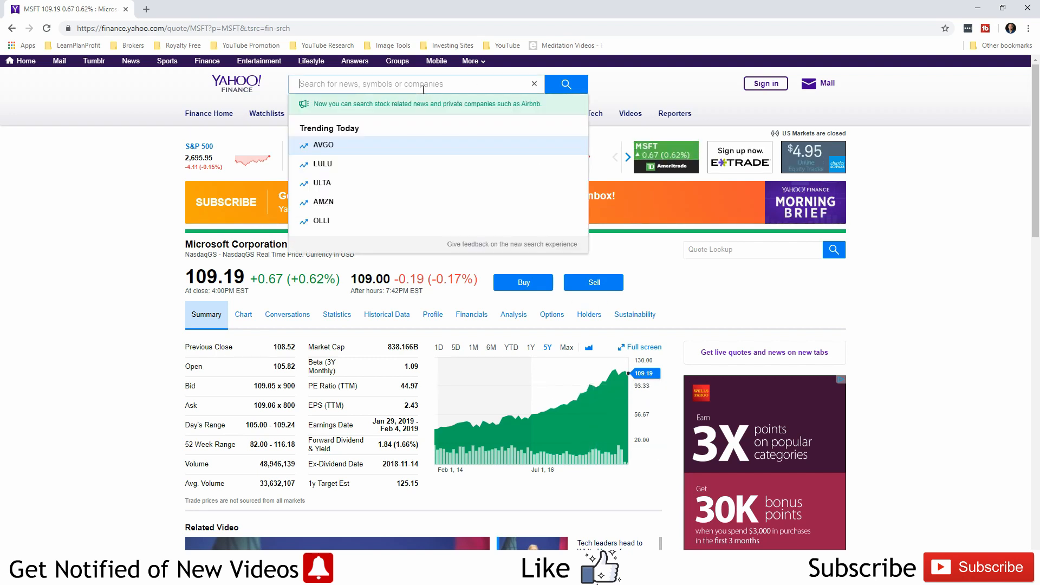
text(a)
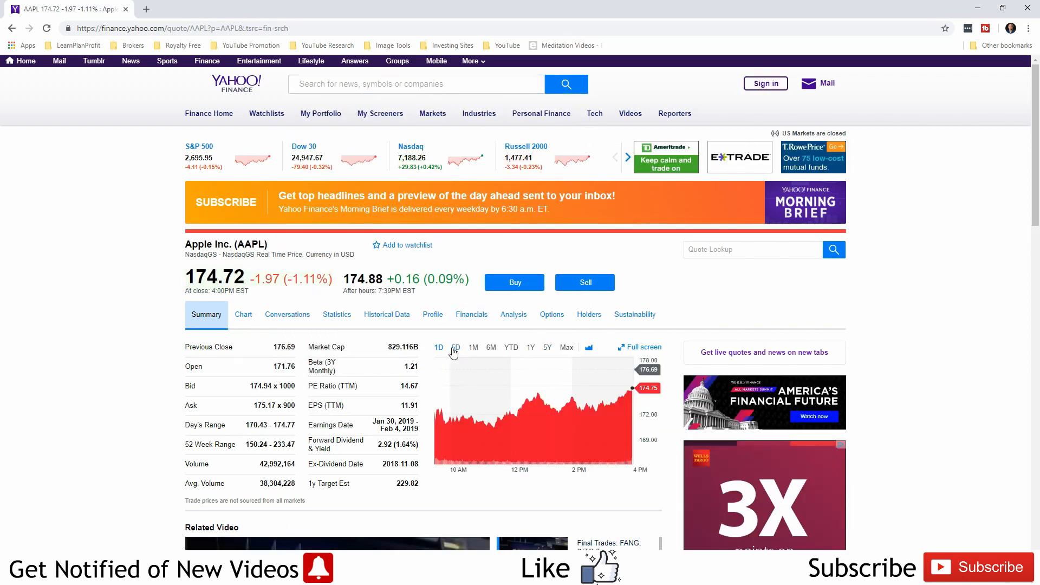
click(456, 346)
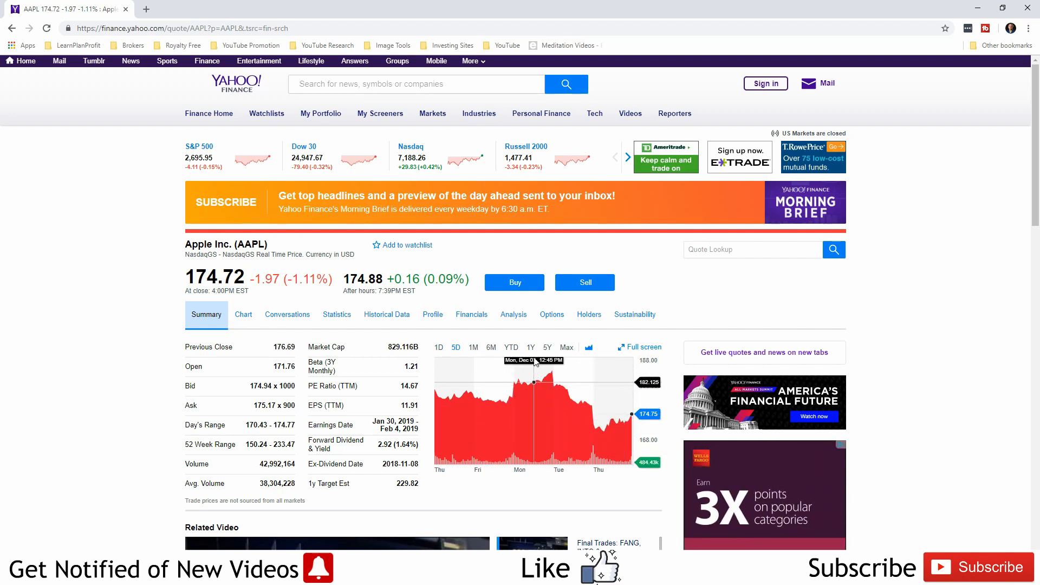
Step: Compare Apple's chart over one year and five years, ending on one year
click(530, 347)
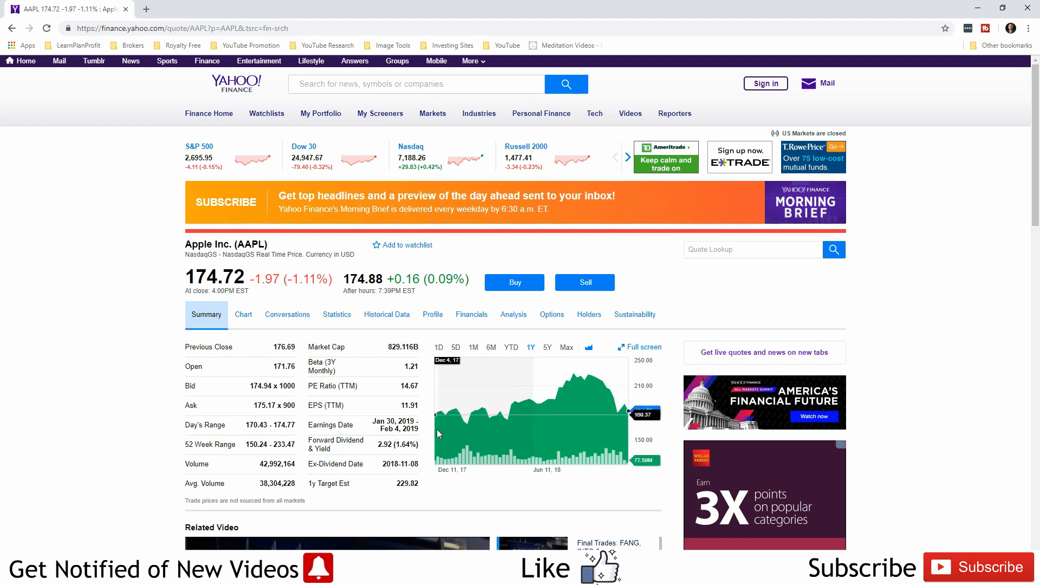
mouse_move(635, 428)
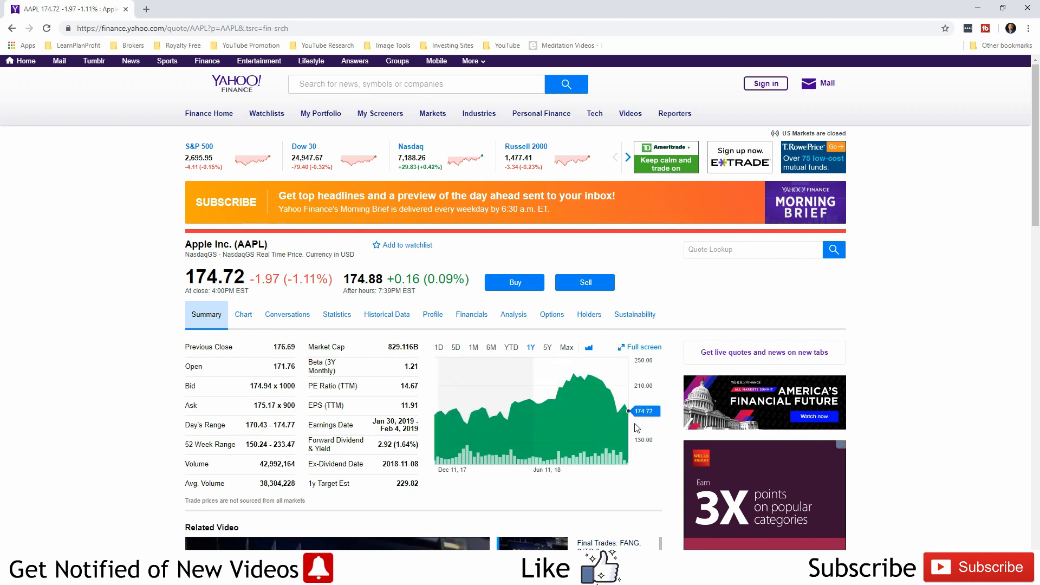
mouse_move(628, 424)
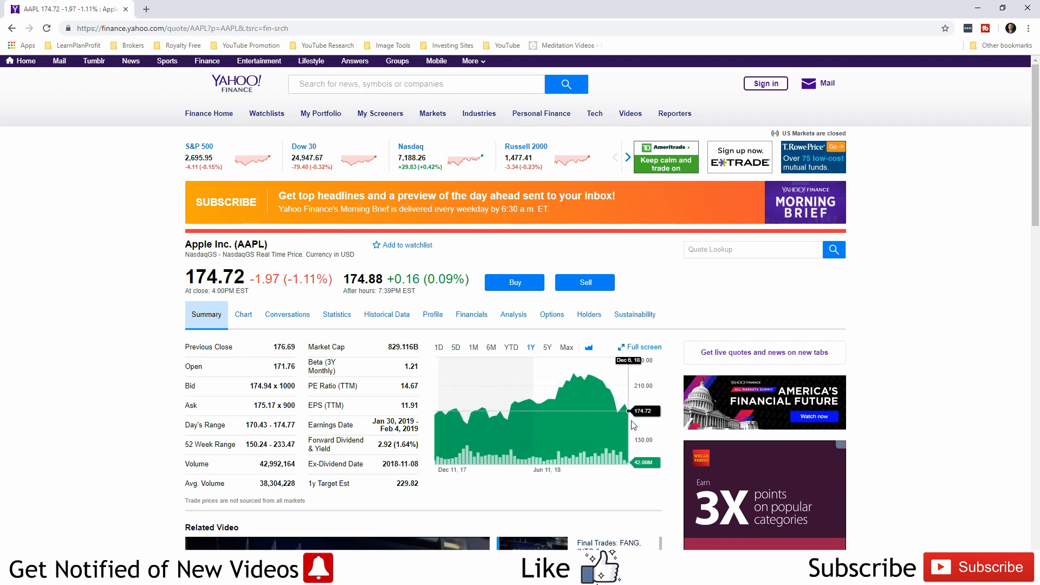
mouse_move(563, 385)
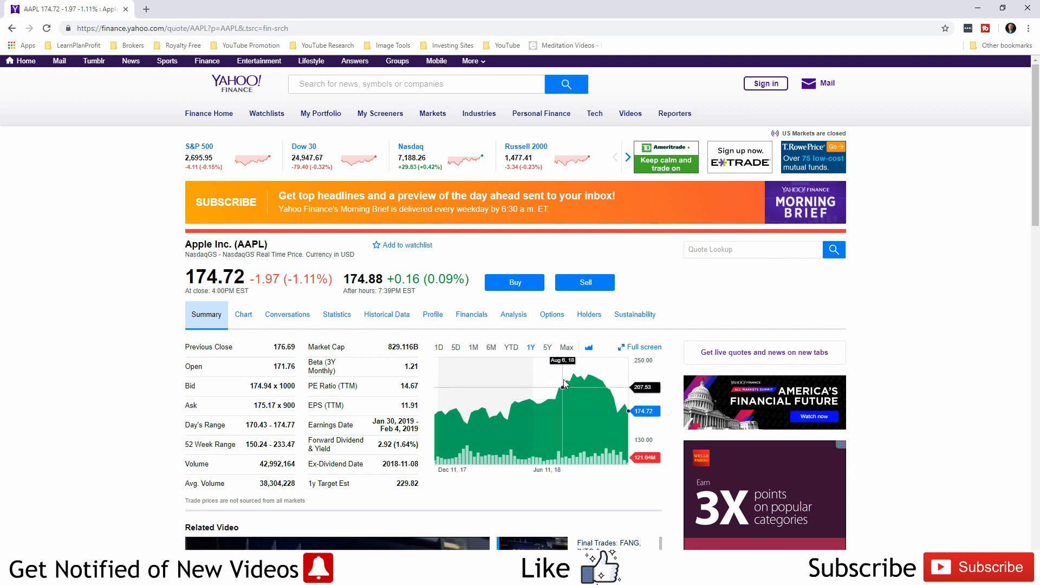
click(546, 347)
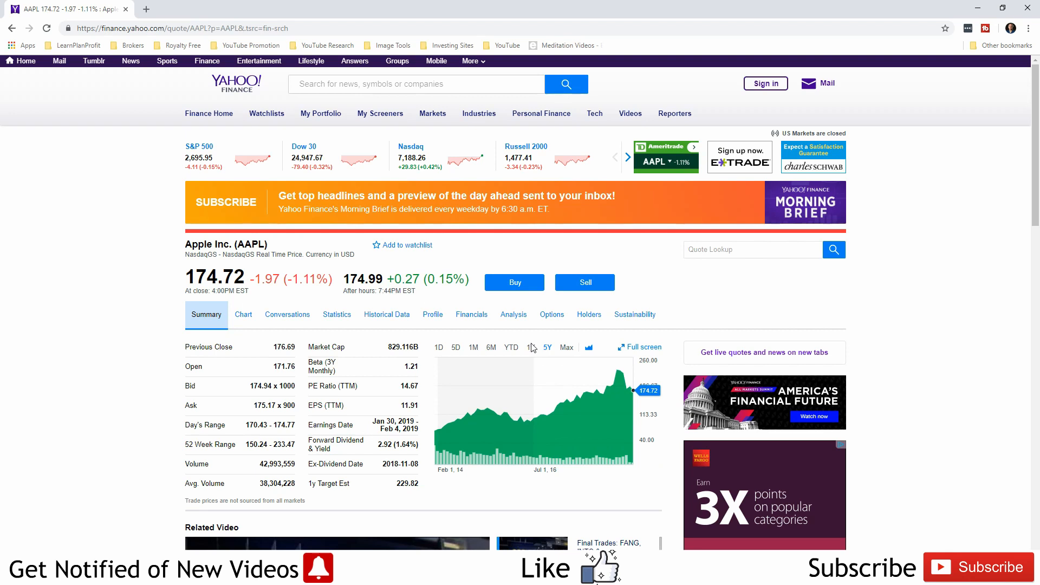
click(529, 347)
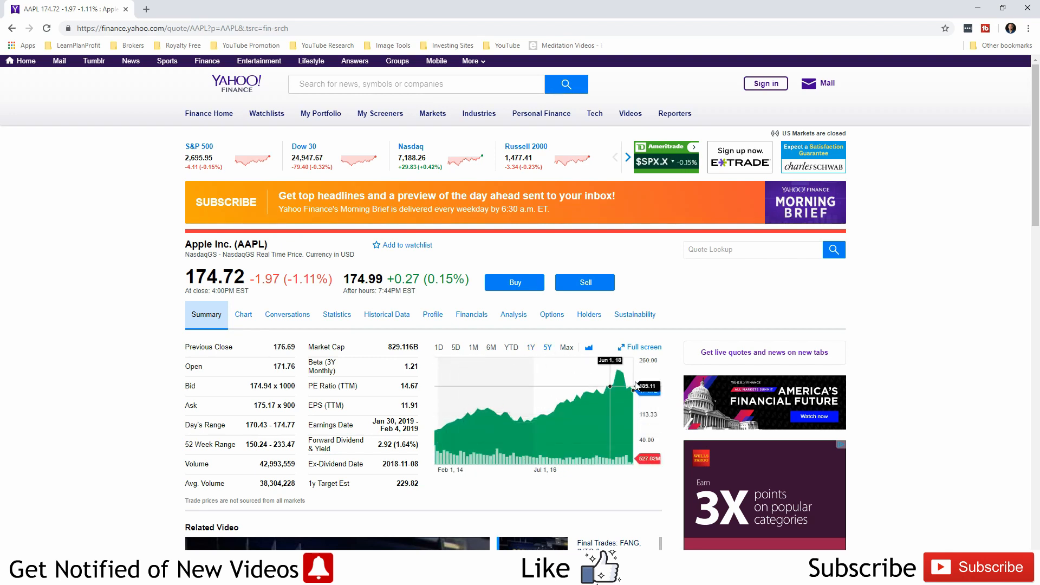
Step: Look up JNJ and view Johnson & Johnson's chart over one year, then five years
click(416, 84)
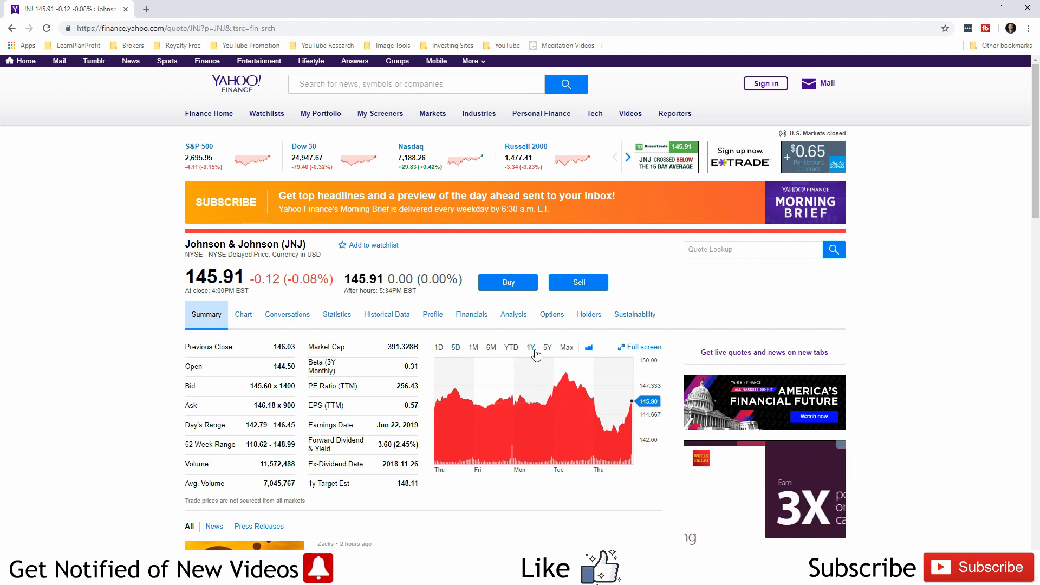
click(531, 346)
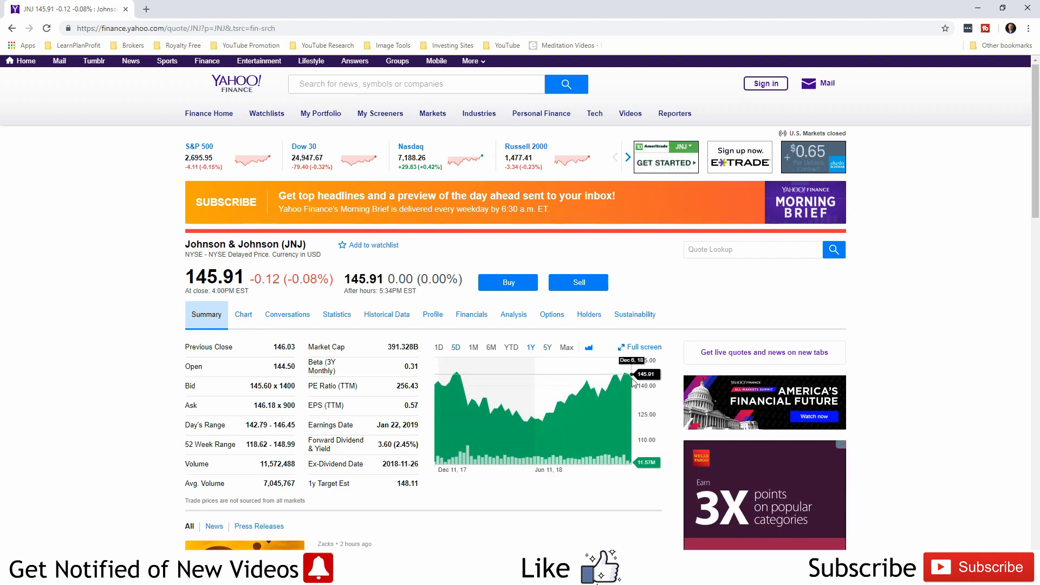
click(546, 347)
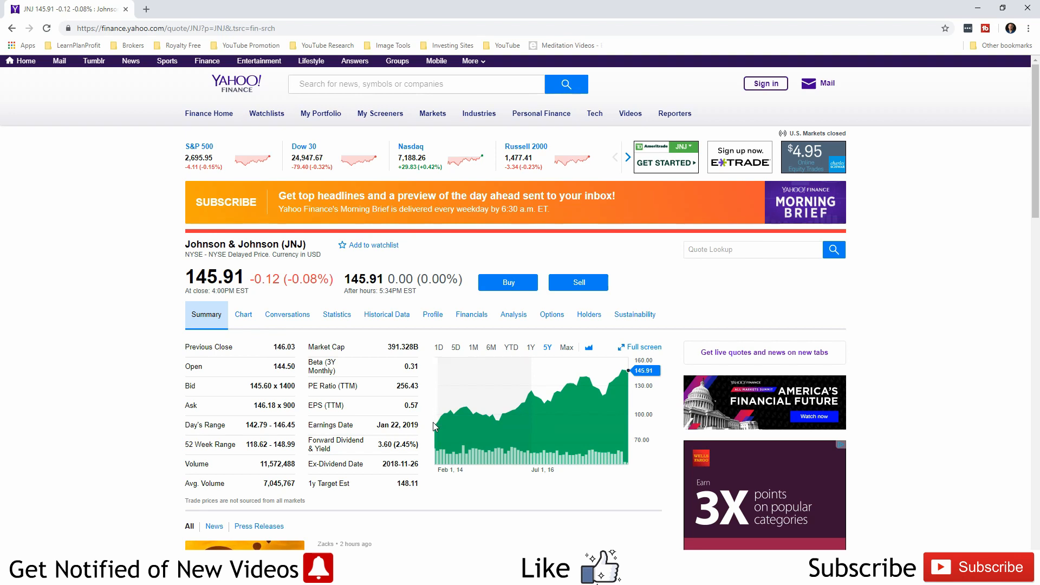
mouse_move(616, 389)
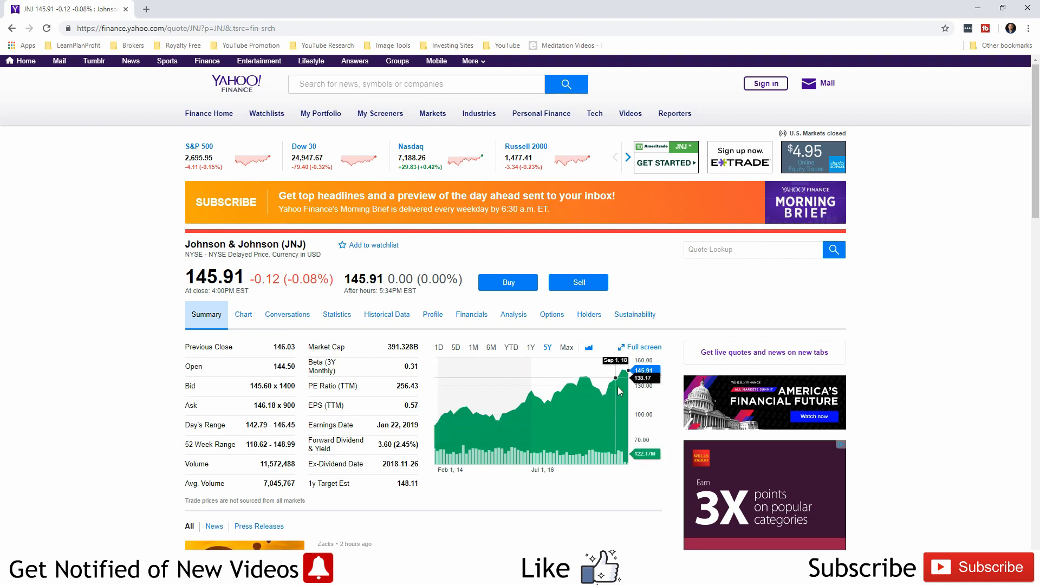
mouse_move(604, 394)
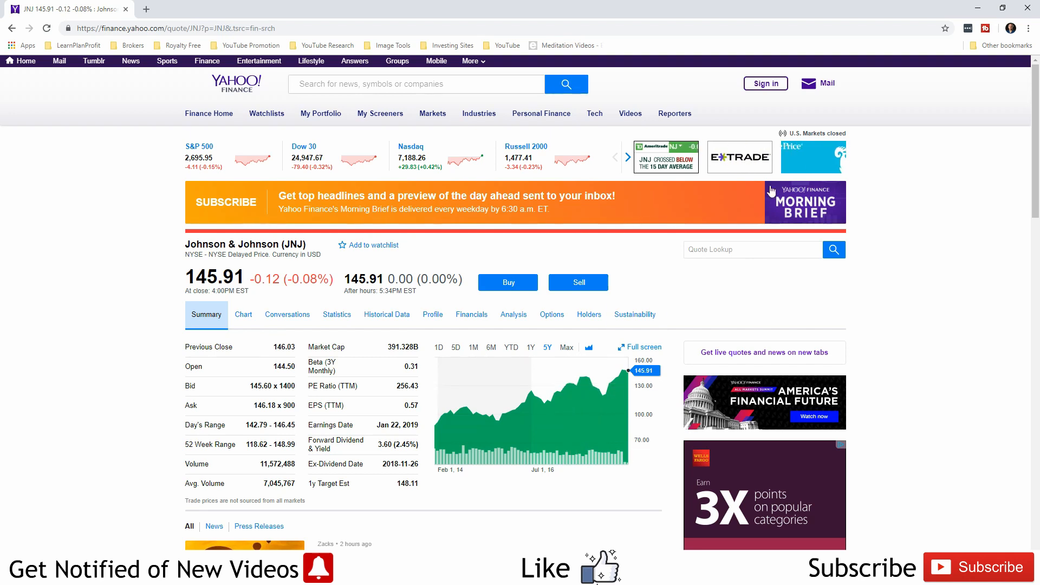
mouse_move(600, 237)
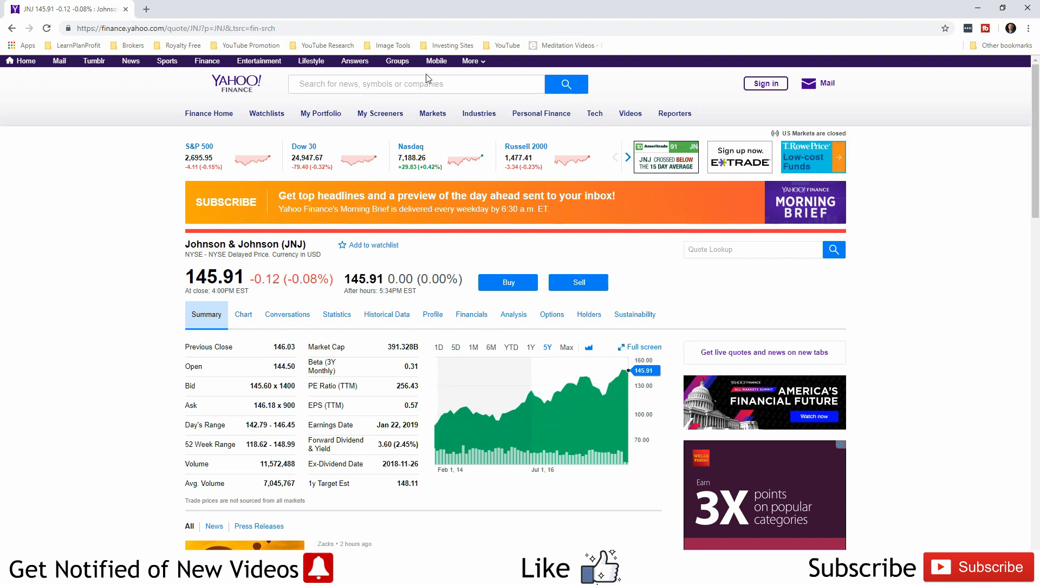
Step: Look up MKC and compare McCormick's chart over five days, one month and one year
text(mkc)
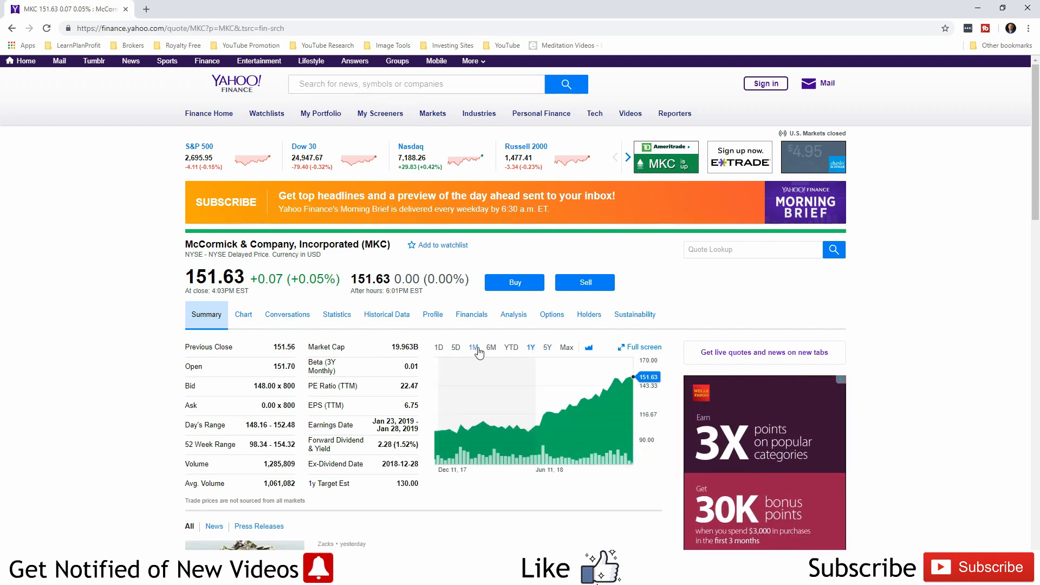
click(456, 347)
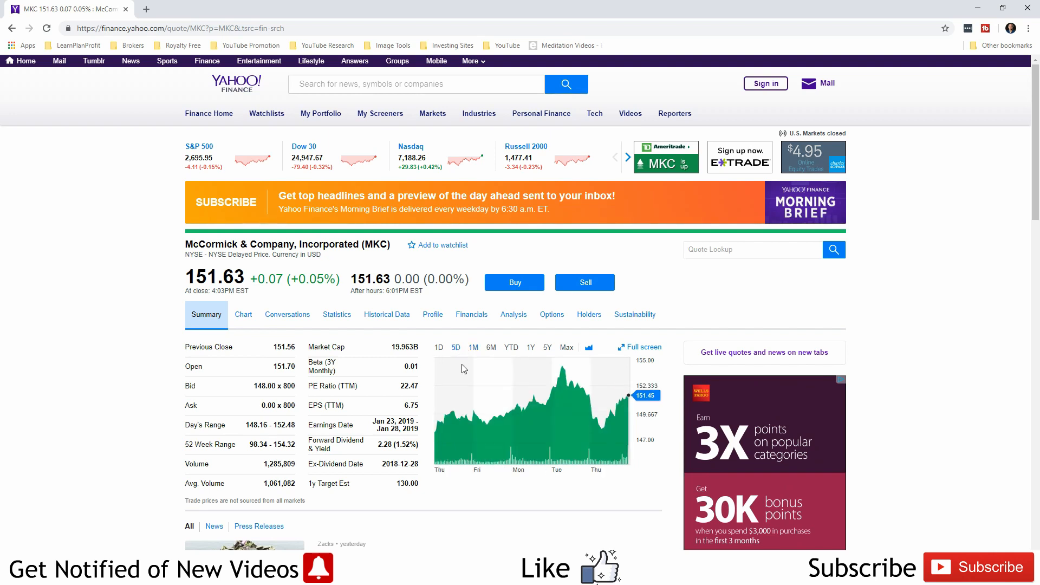
mouse_move(524, 406)
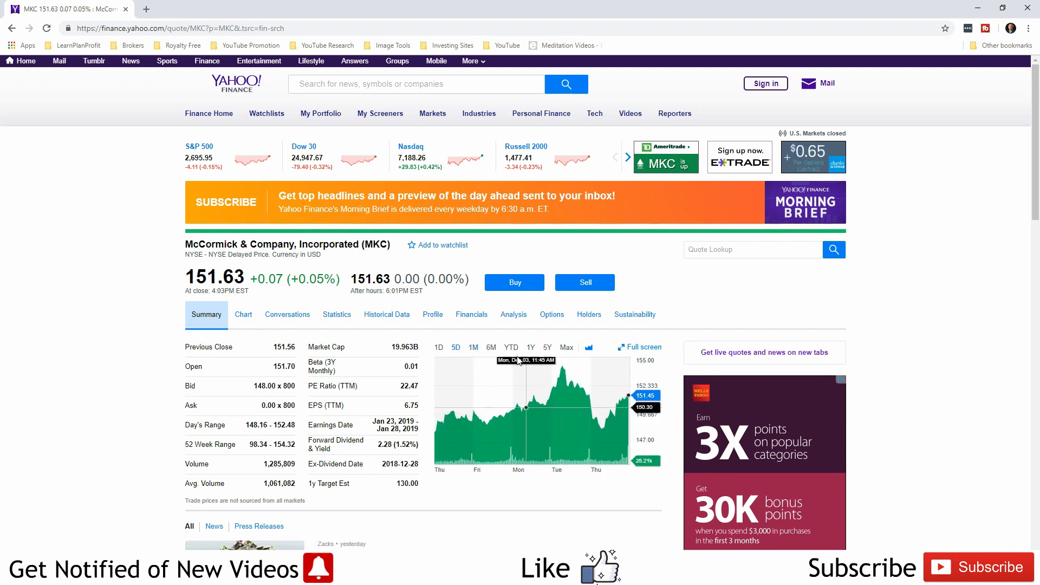
click(473, 347)
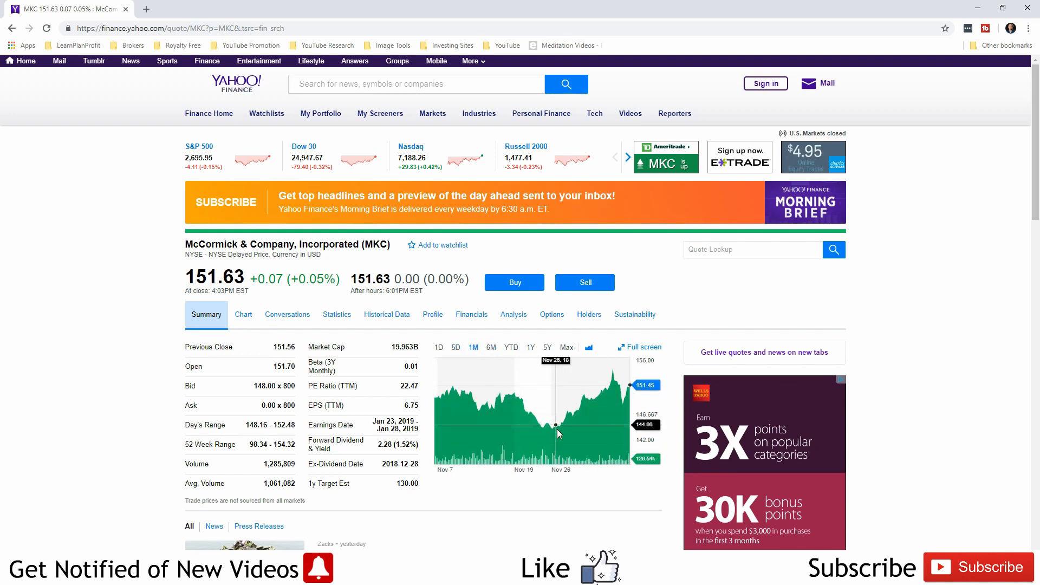
mouse_move(557, 374)
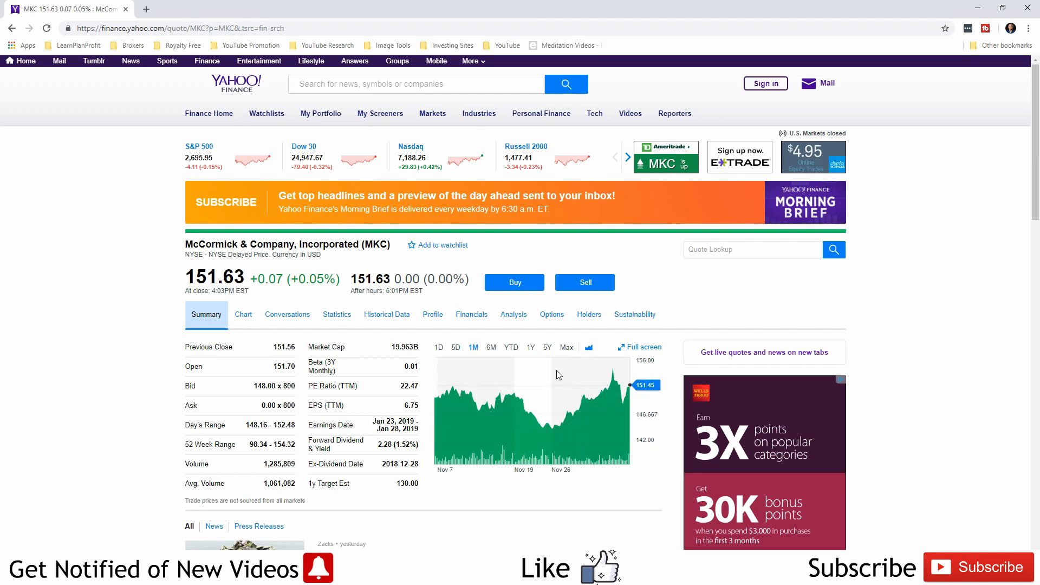
mouse_move(530, 350)
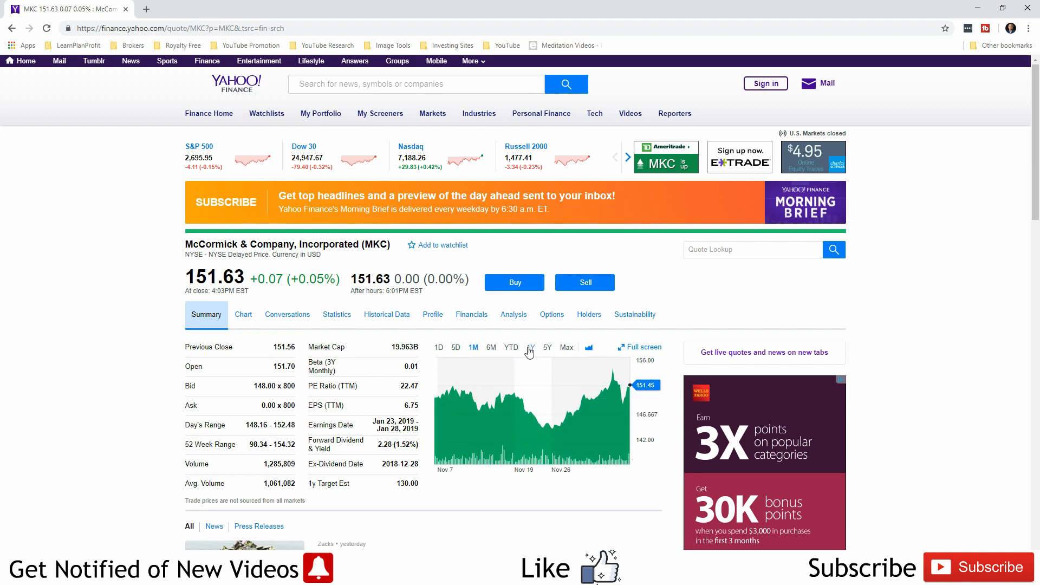
mouse_move(525, 409)
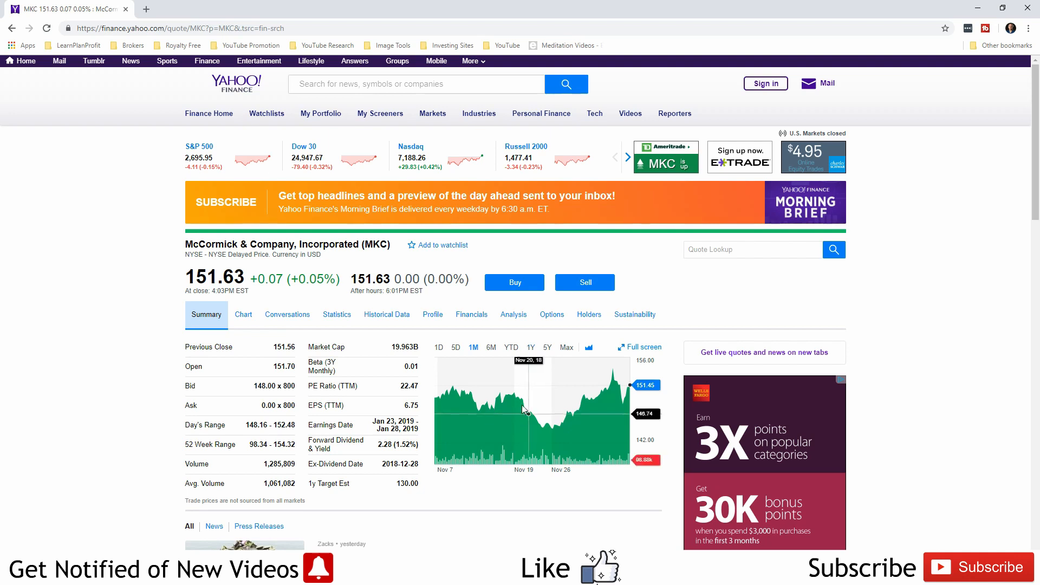
mouse_move(562, 419)
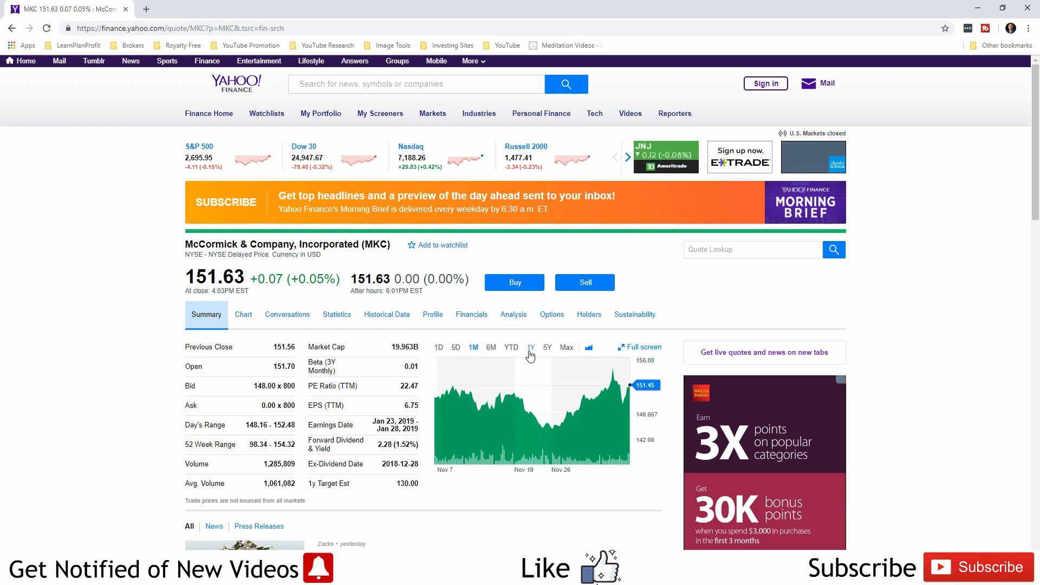
click(529, 346)
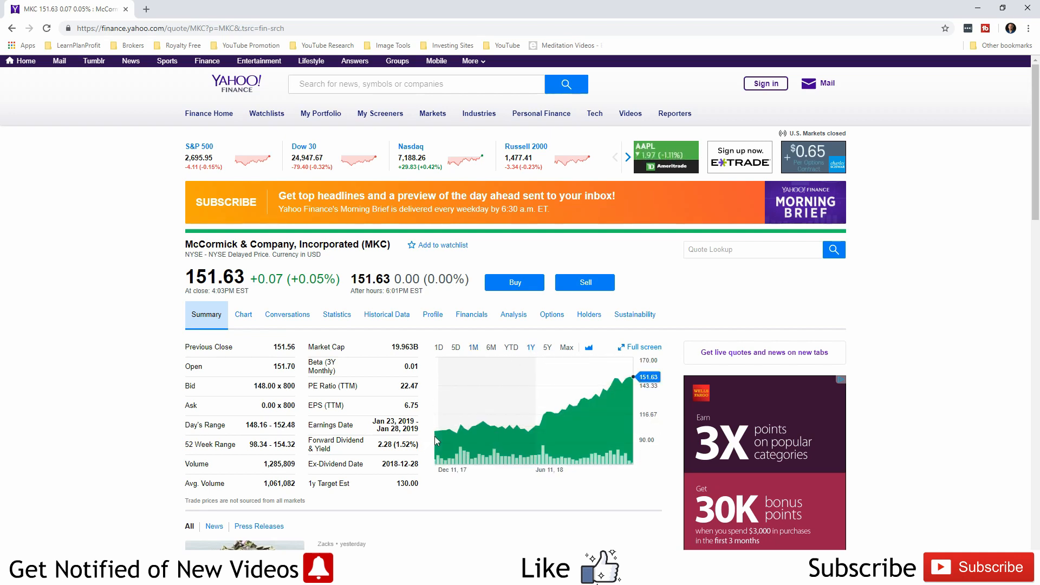
mouse_move(436, 431)
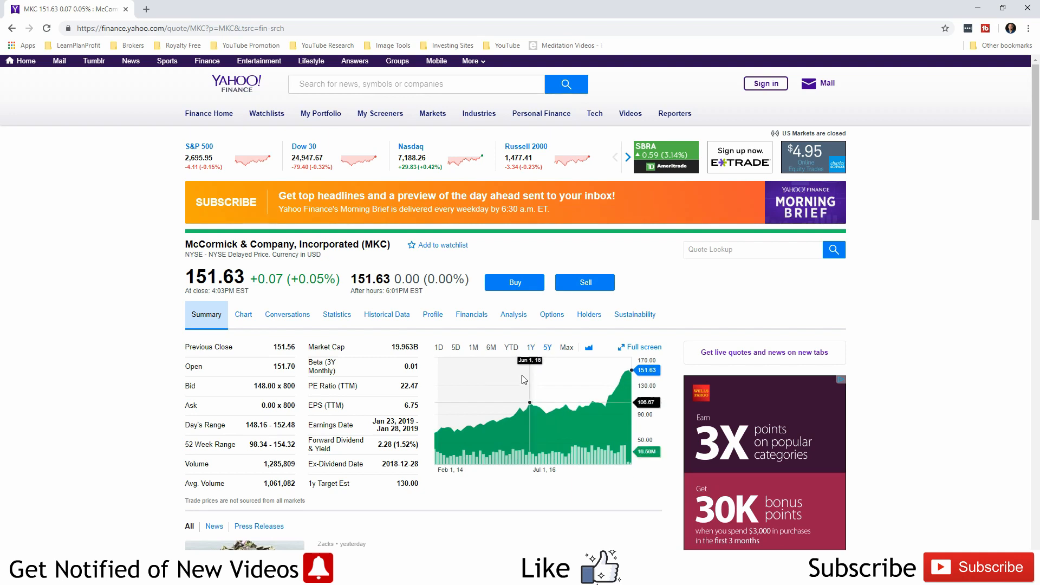
mouse_move(604, 406)
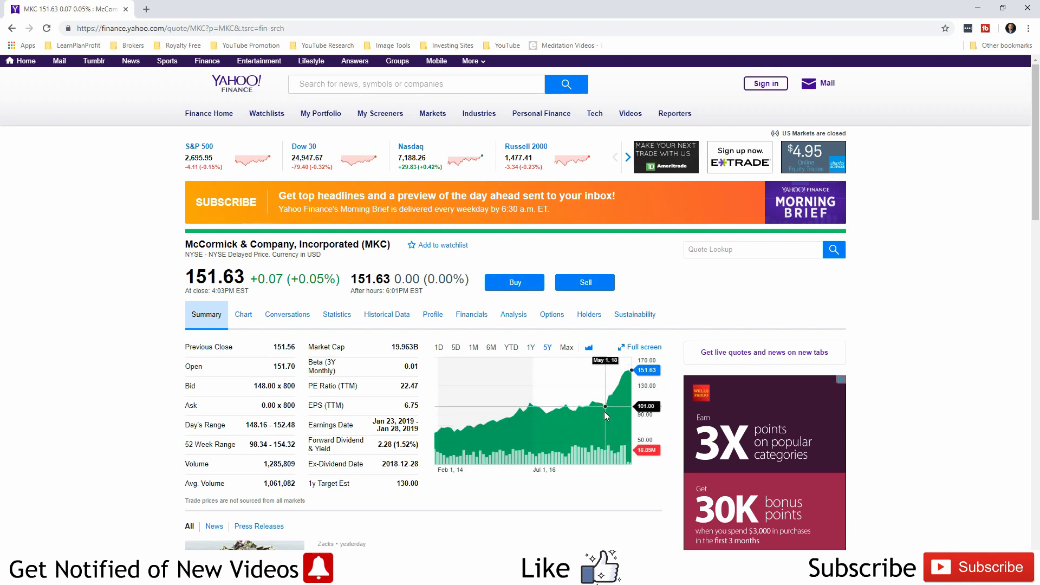
mouse_move(536, 405)
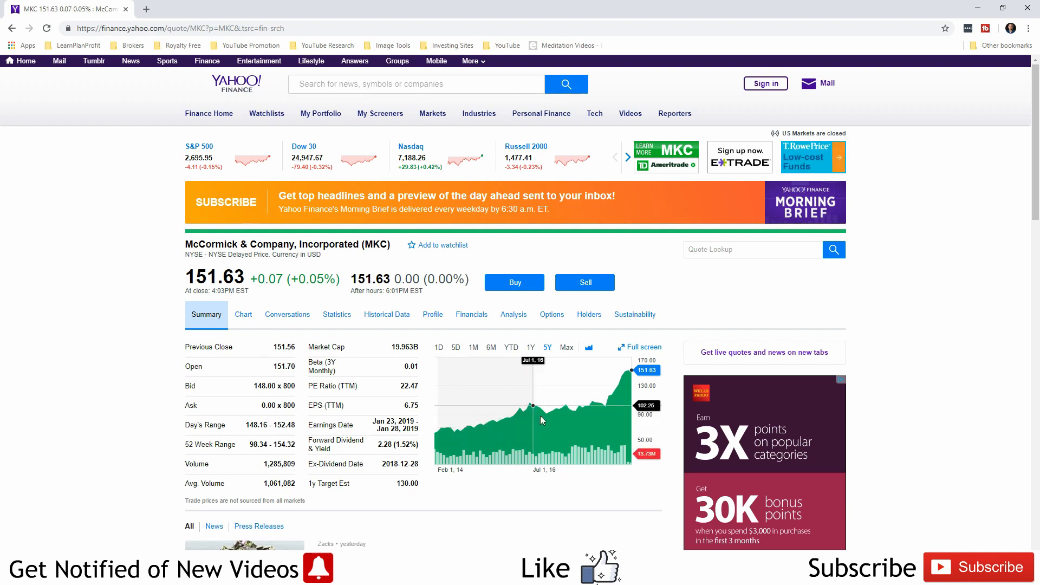
mouse_move(537, 406)
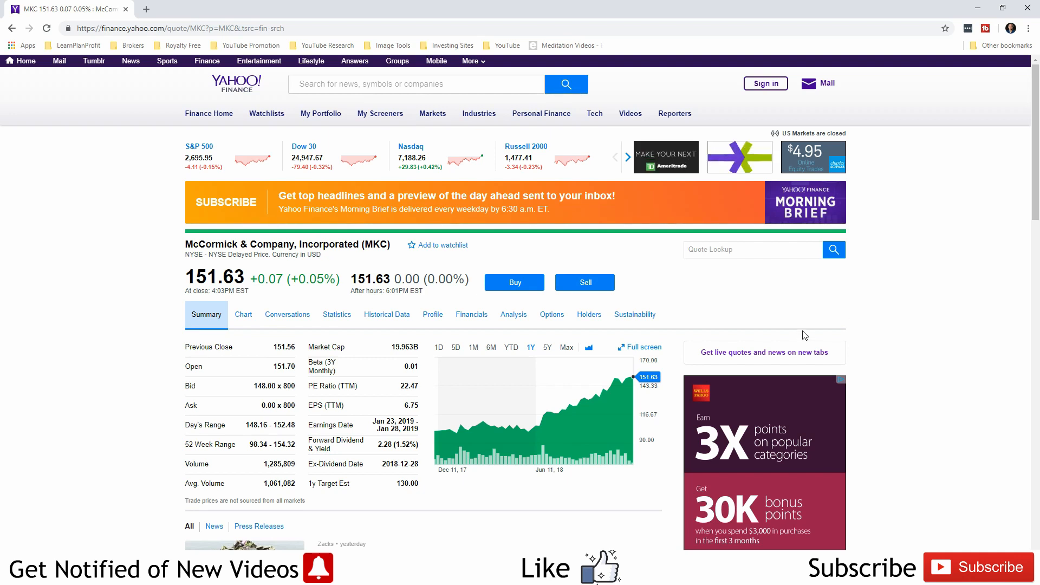
mouse_move(494, 422)
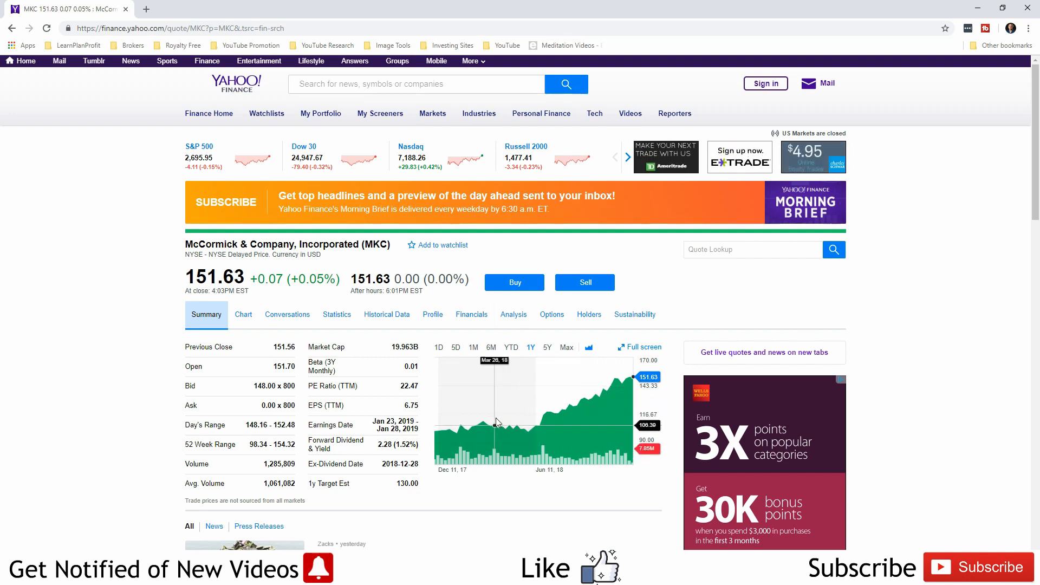
mouse_move(491, 412)
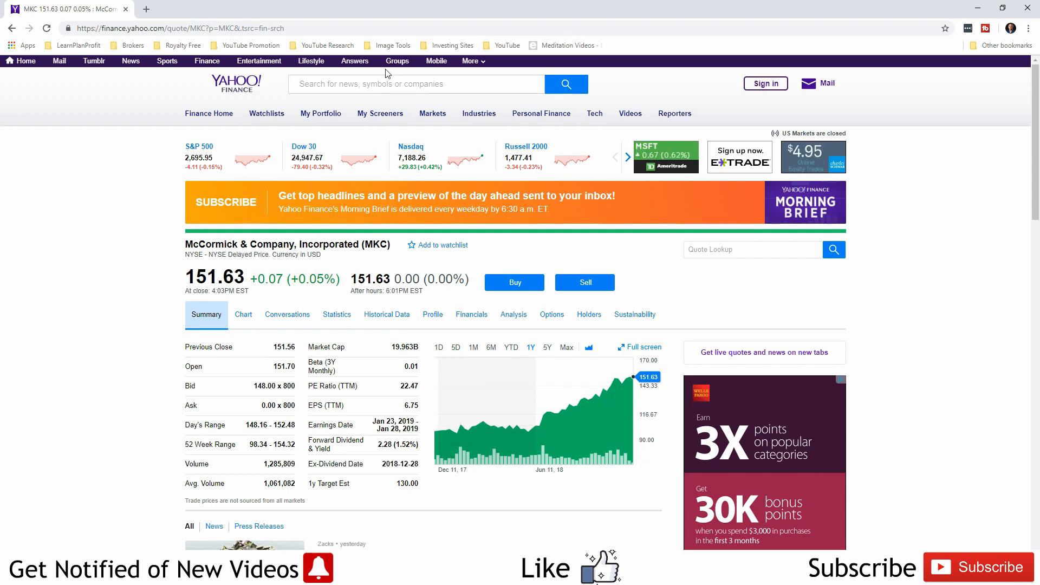
Step: Search 't', choose AT&T Inc. and show its five-year price chart
click(411, 83)
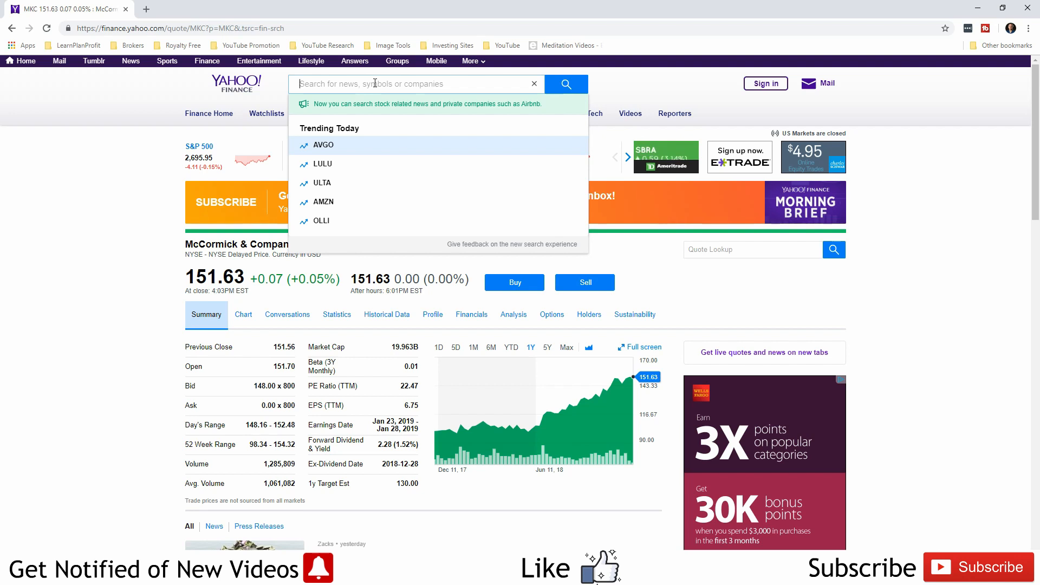
text(t)
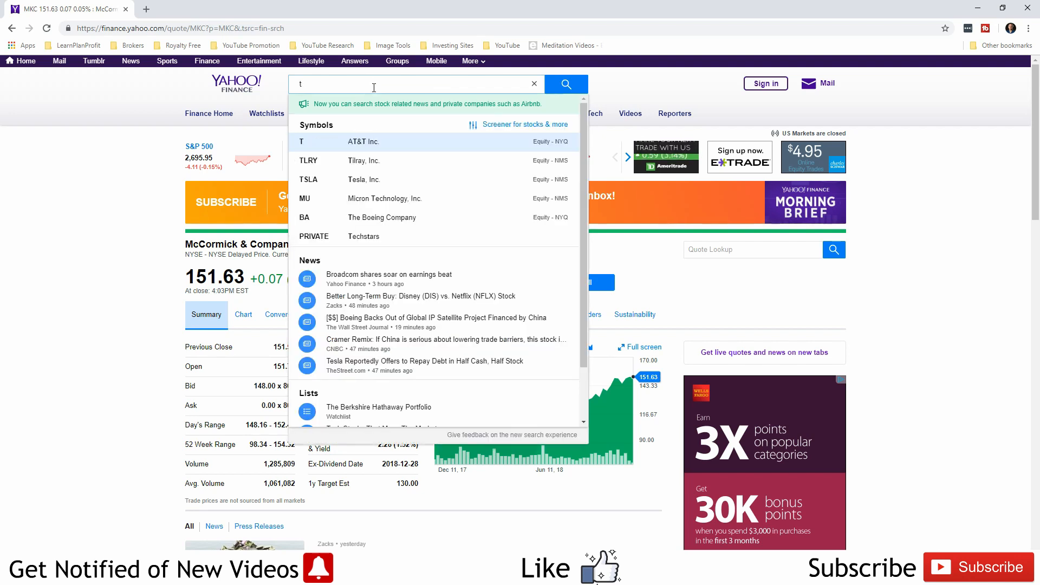
click(364, 141)
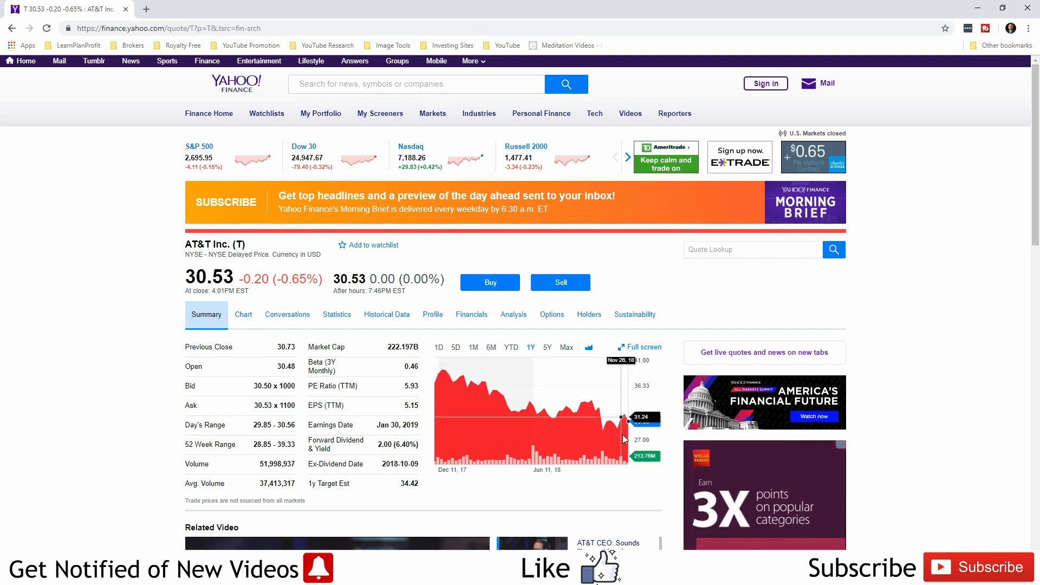
mouse_move(468, 389)
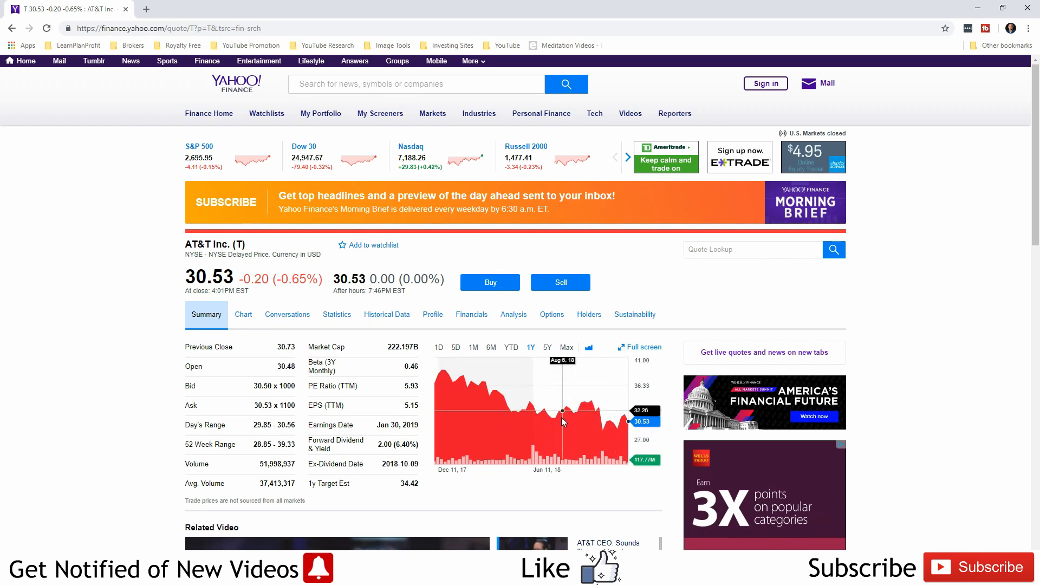
click(547, 346)
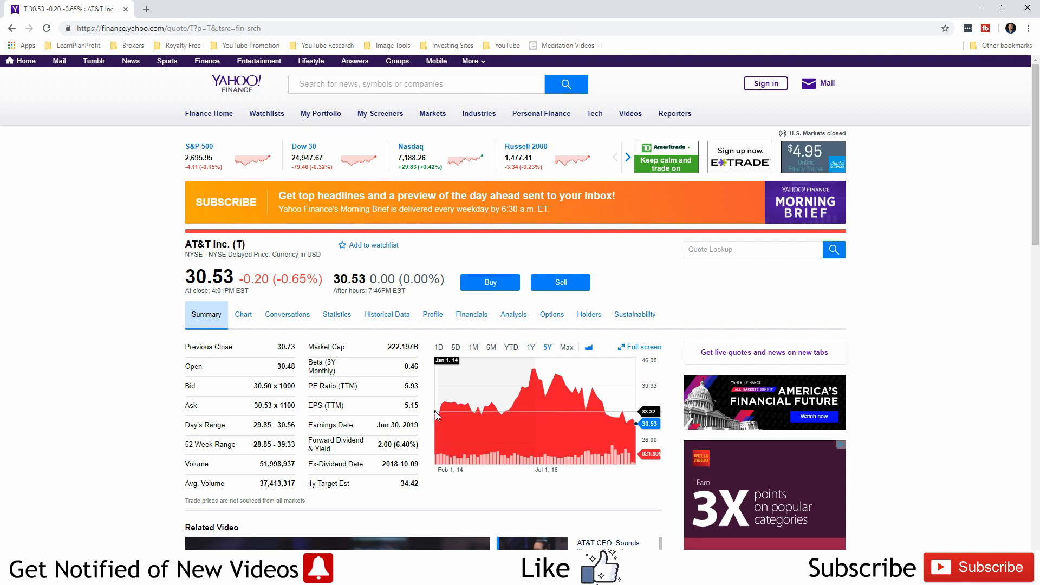
mouse_move(610, 425)
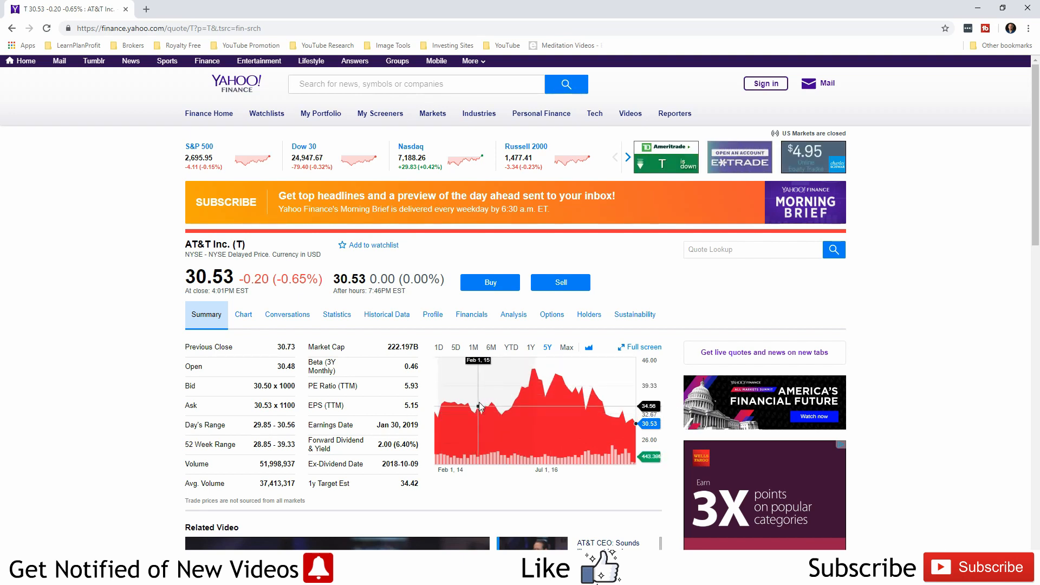
mouse_move(428, 355)
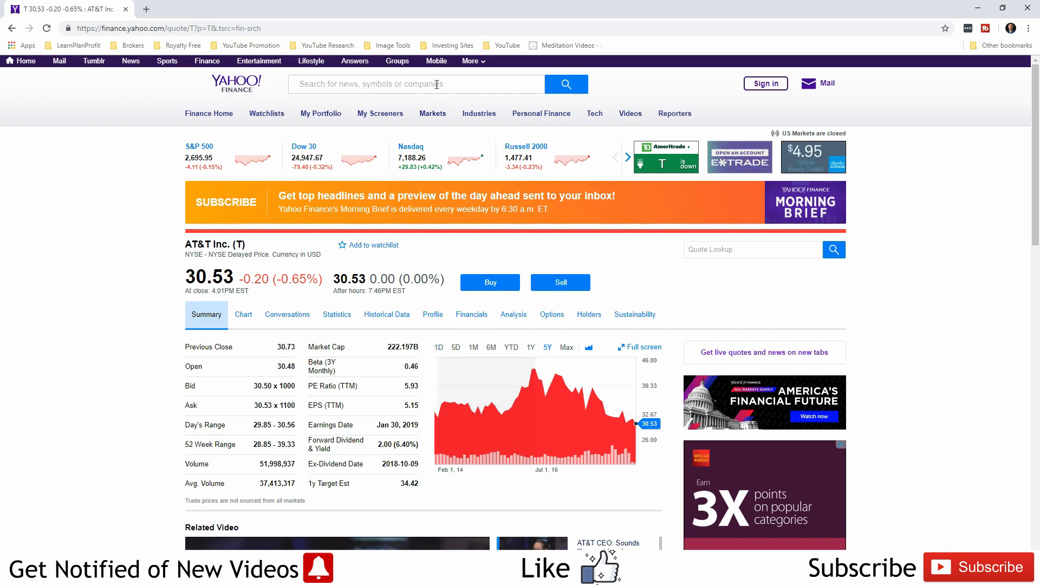
Step: Search 'f', choose Ford Motor Company and show its one-year price chart
text(f)
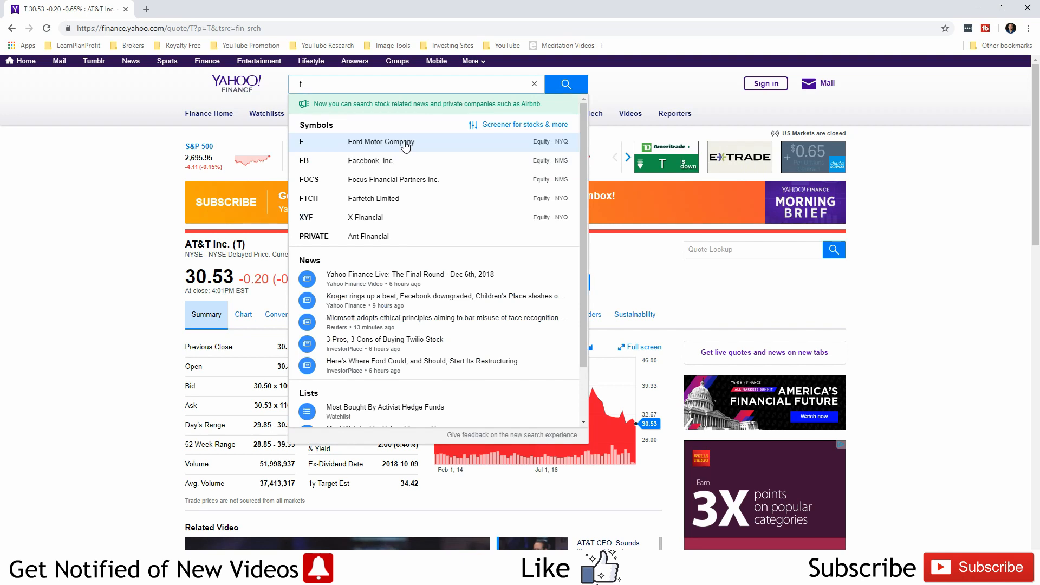
click(380, 141)
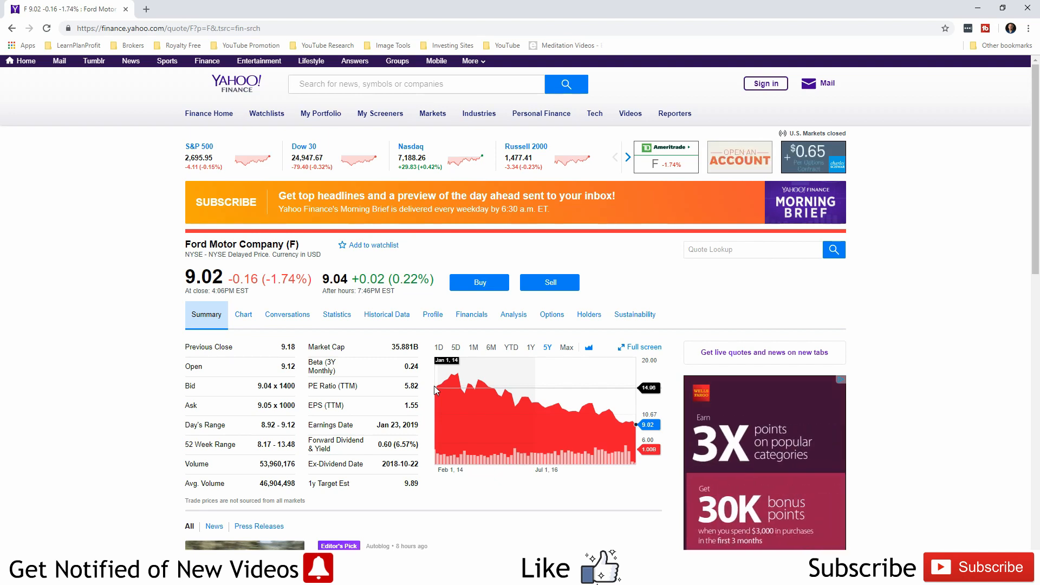
click(530, 346)
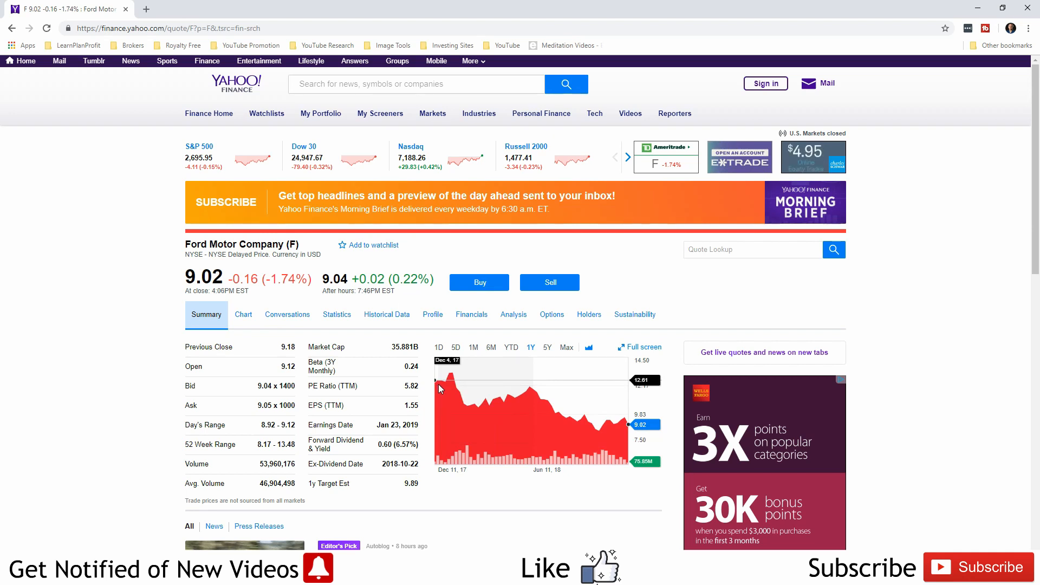
mouse_move(616, 424)
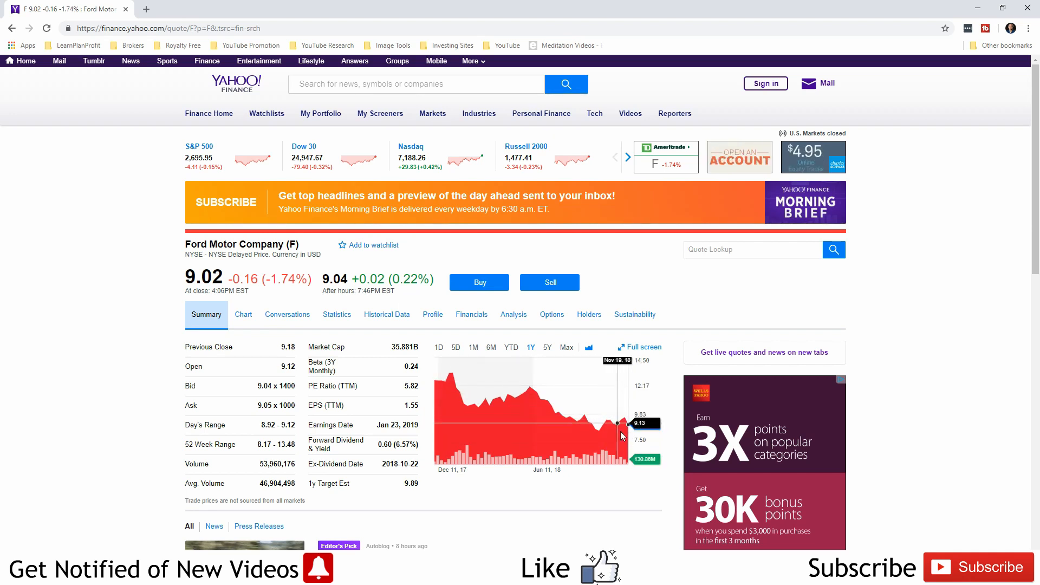
mouse_move(634, 426)
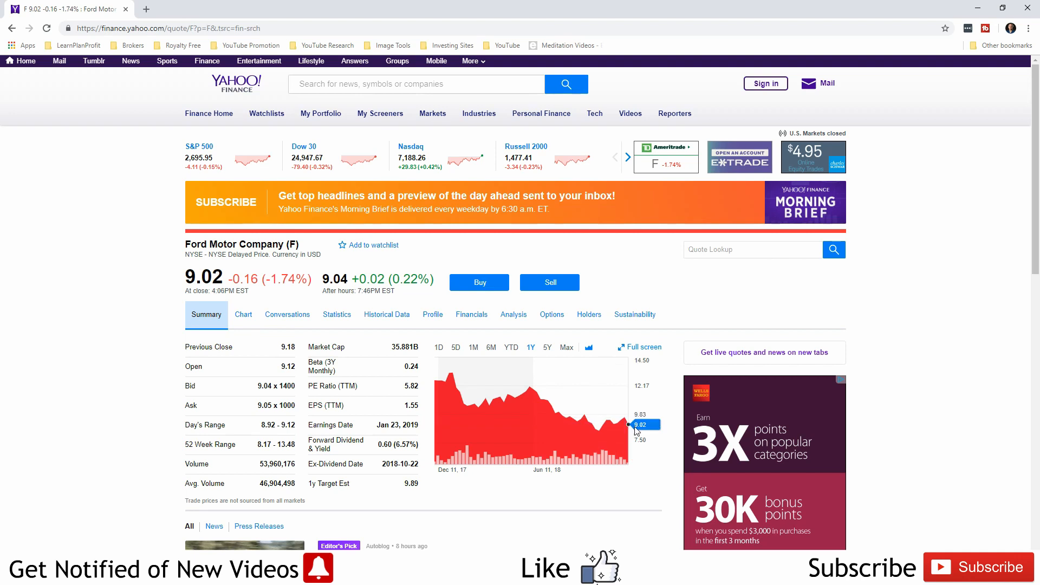
mouse_move(568, 416)
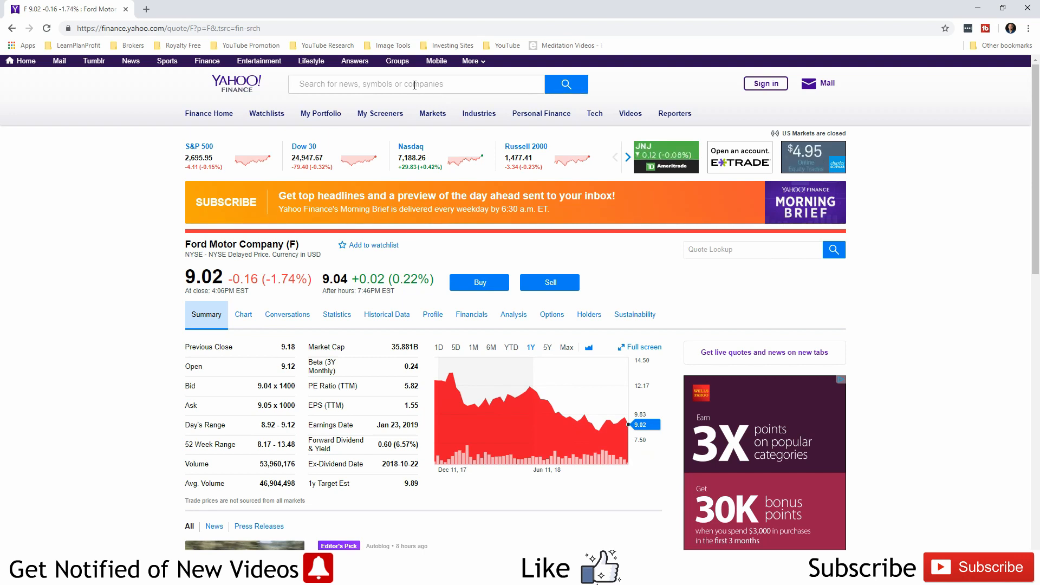
Step: Look up GOOD, show Gladstone Commercial's five-year chart, then start a new ticker search
click(415, 84)
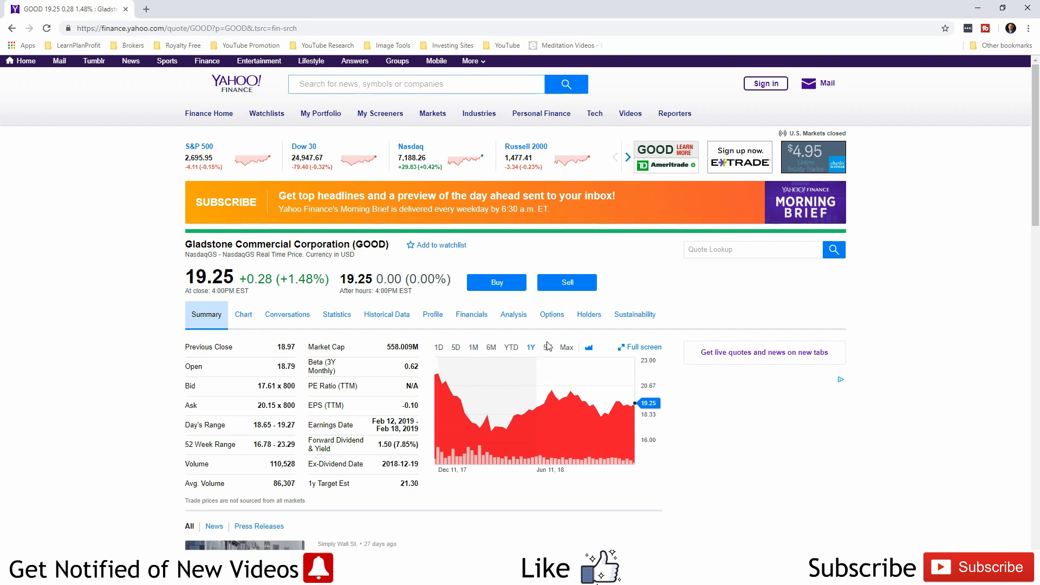
click(546, 346)
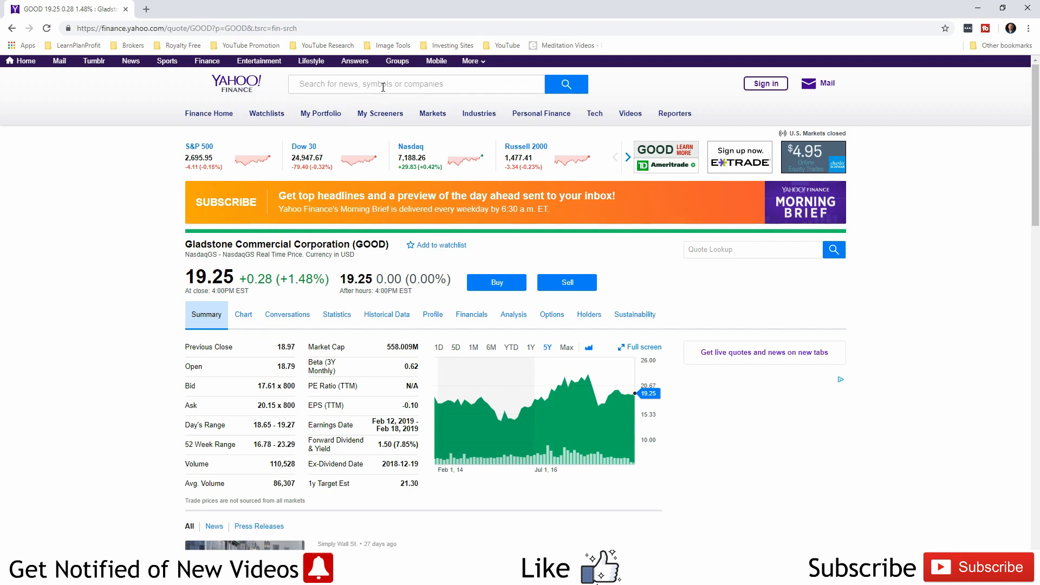
click(412, 83)
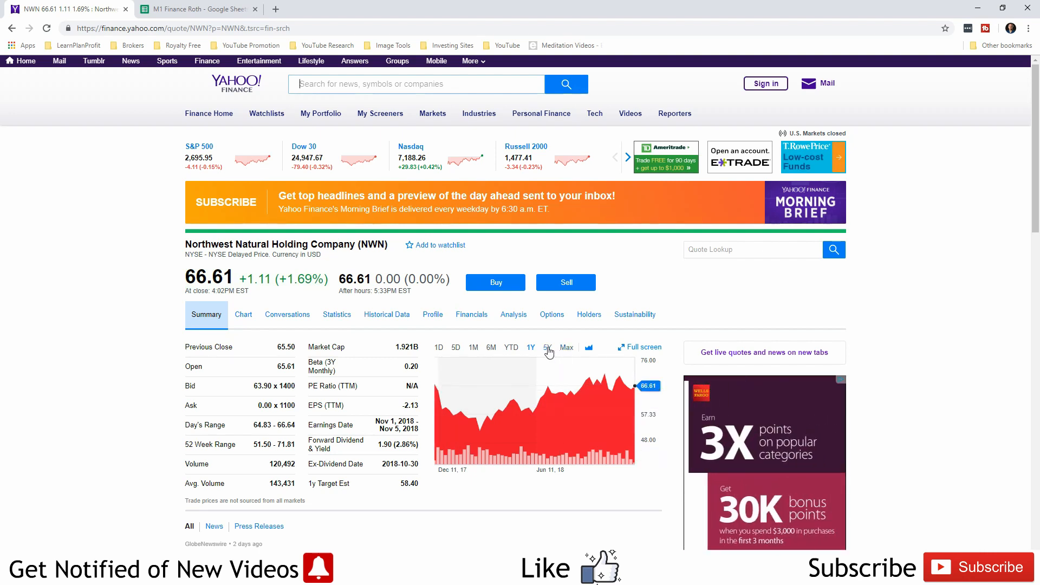
Step: Show Northwest Natural's five-year chart, then start a search for another company
click(545, 346)
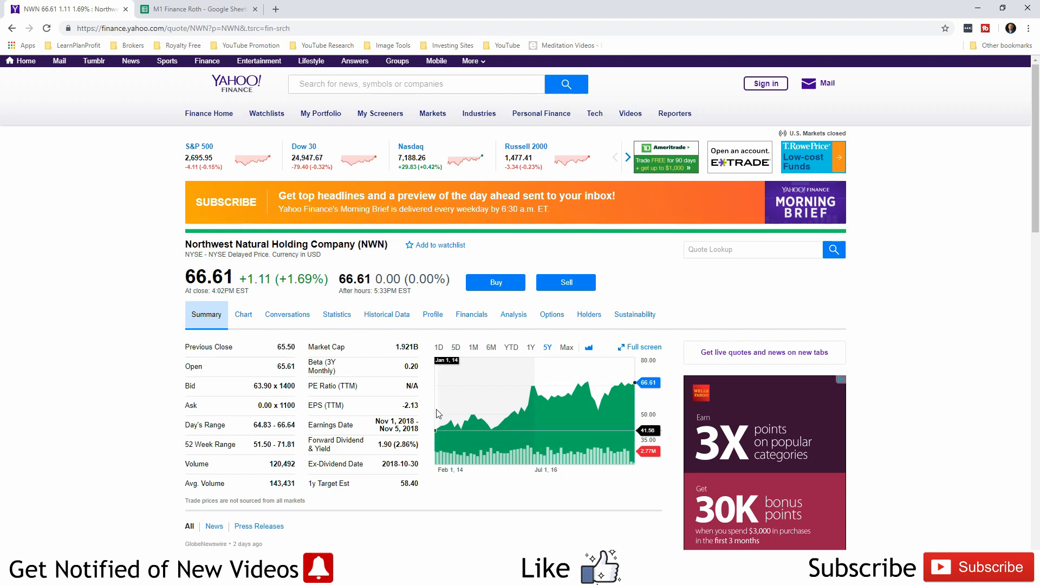
mouse_move(514, 412)
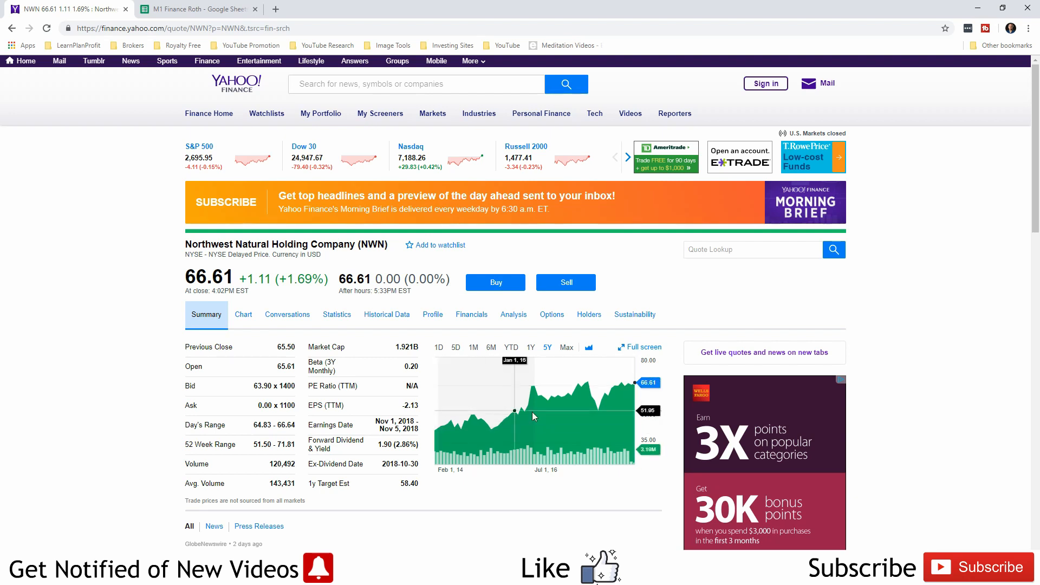
click(416, 83)
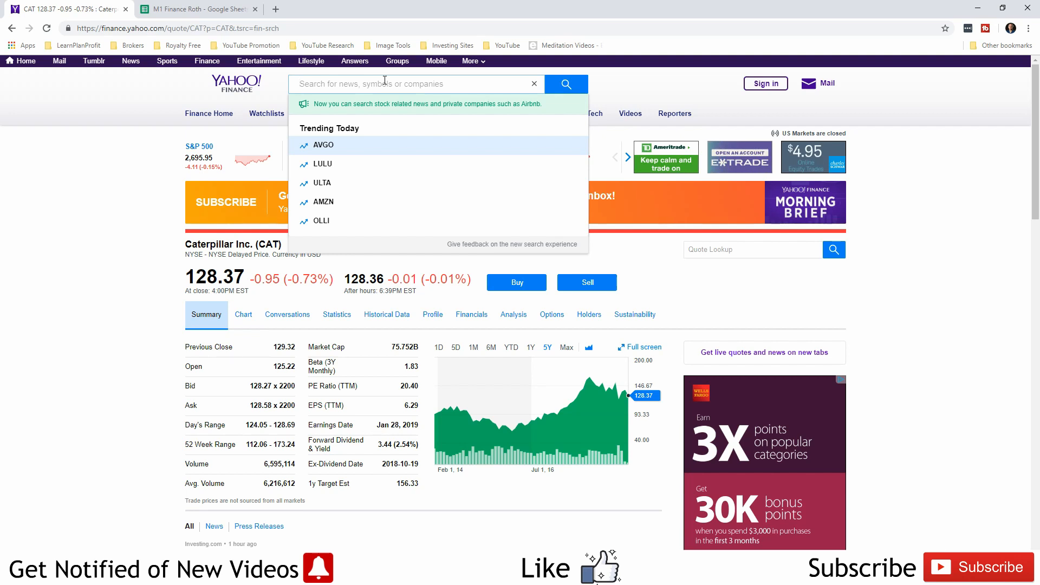
Step: Choose Amazon (AMZN) from the suggestions and compare its one-month and six-month charts
click(324, 201)
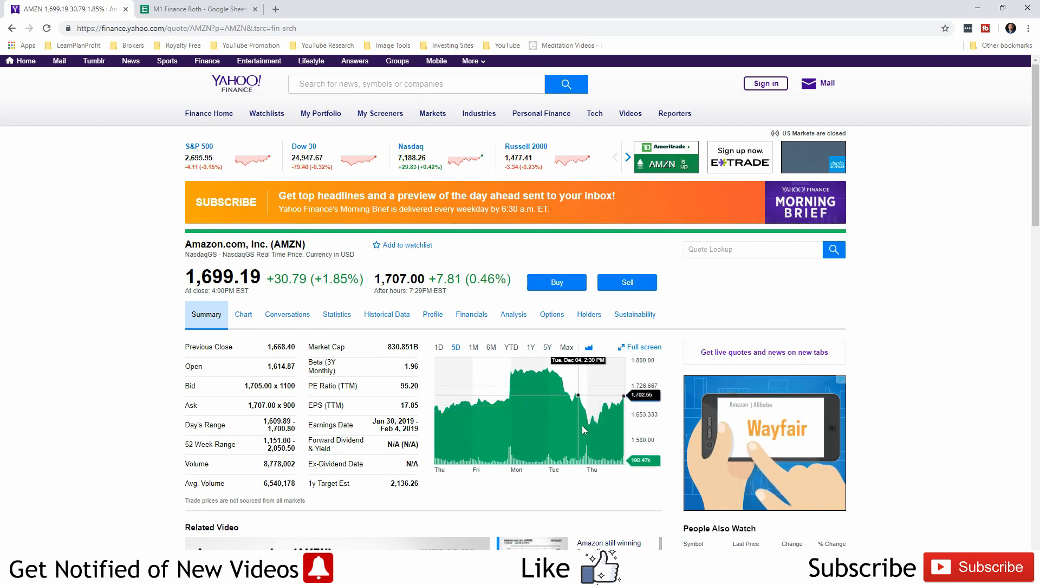
click(473, 347)
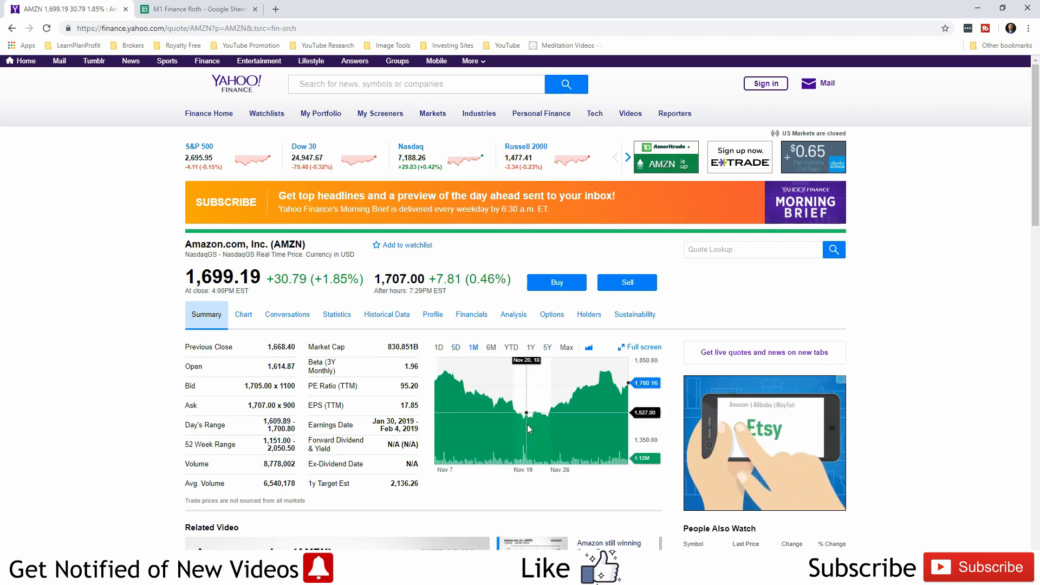
click(490, 347)
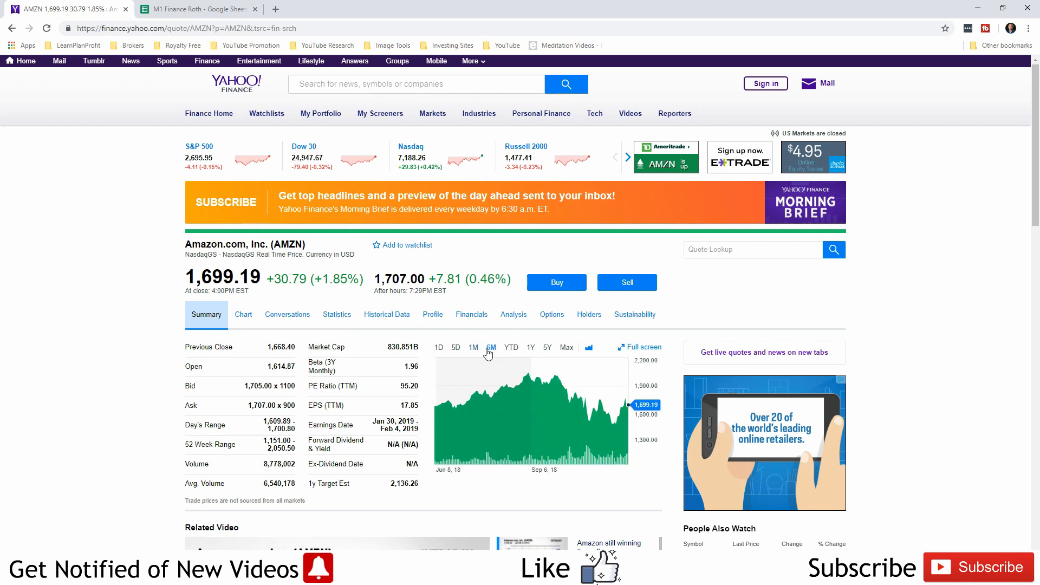
mouse_move(611, 423)
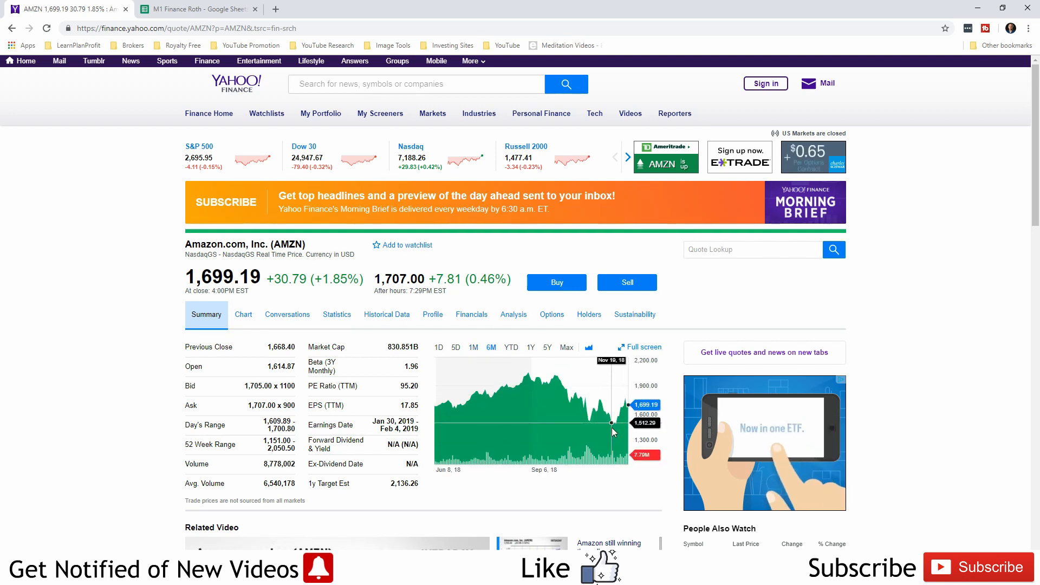
Step: Compare Amazon's one-year and five-year charts, returning to one year
click(530, 347)
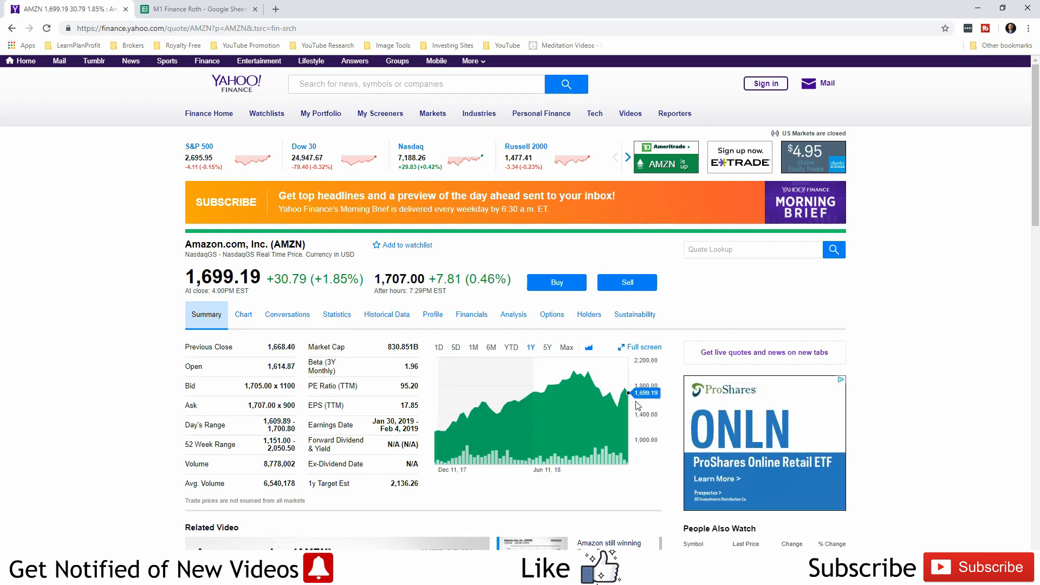
mouse_move(548, 348)
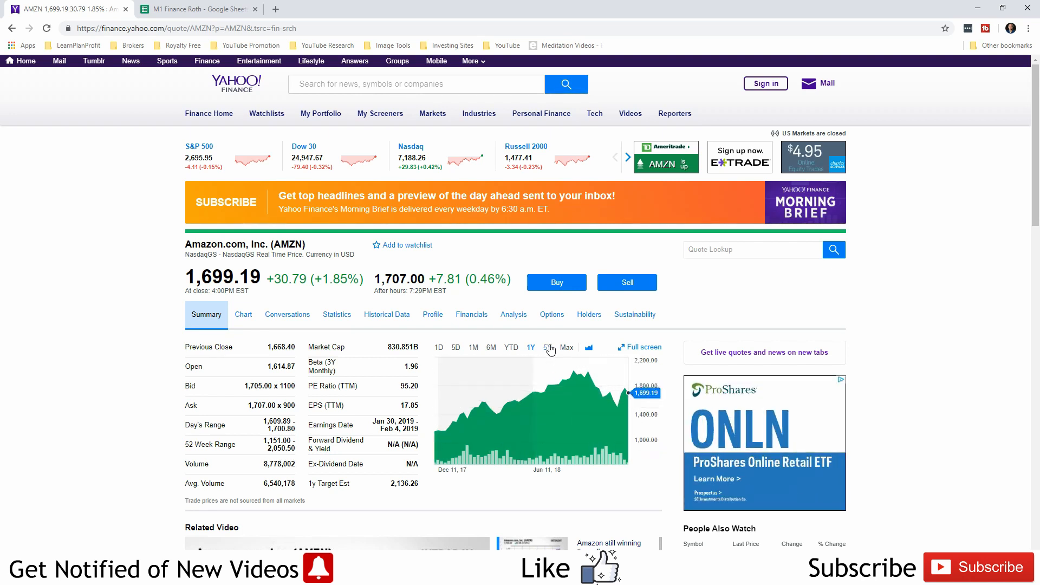
click(548, 347)
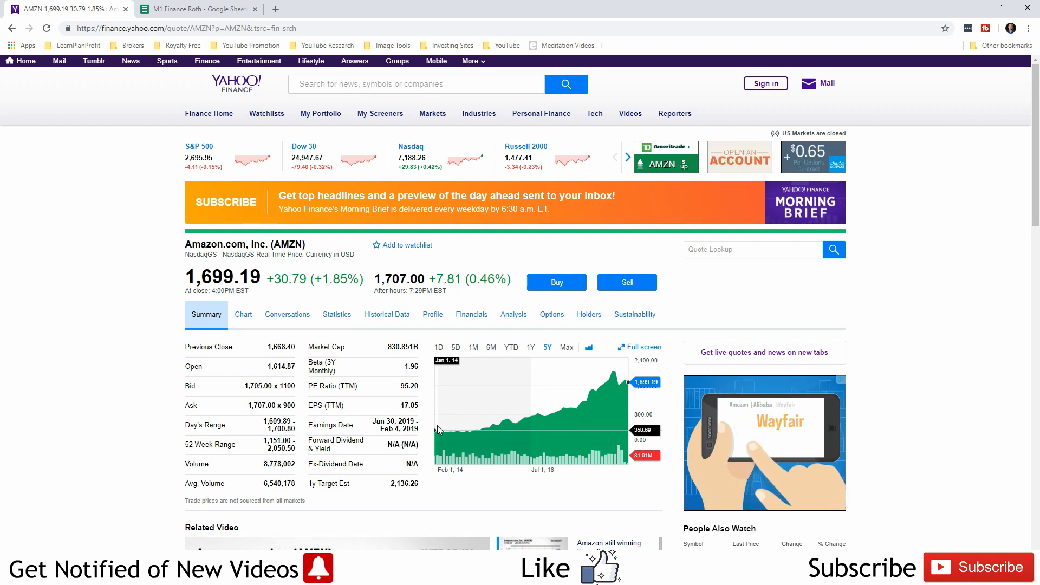
mouse_move(627, 382)
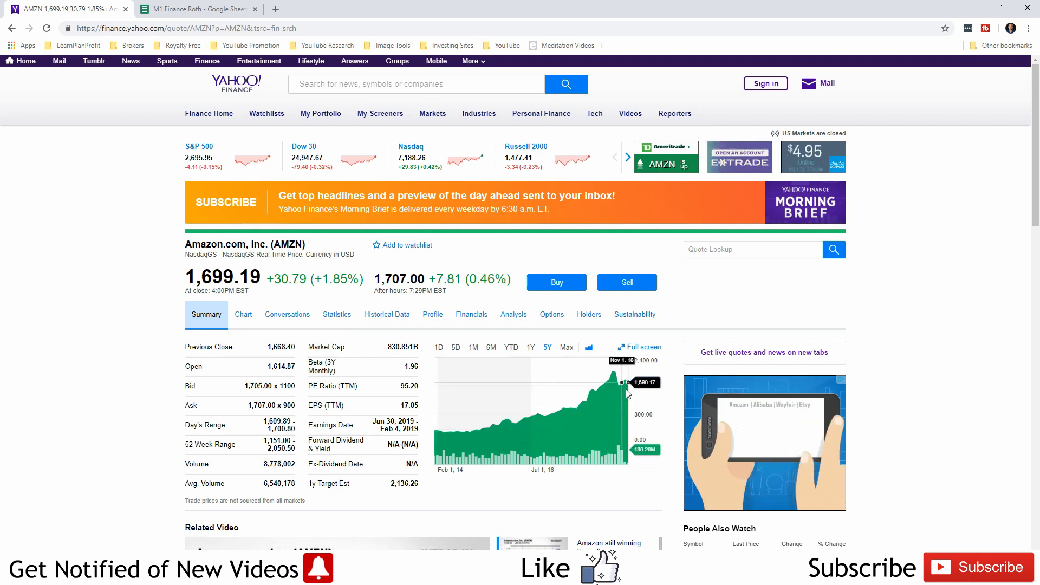
mouse_move(558, 412)
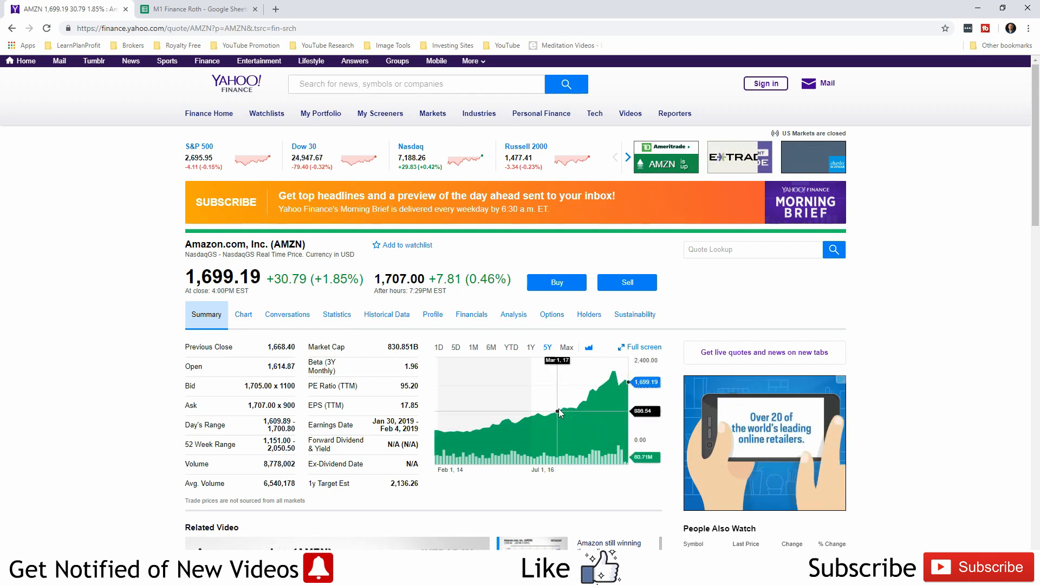
mouse_move(538, 413)
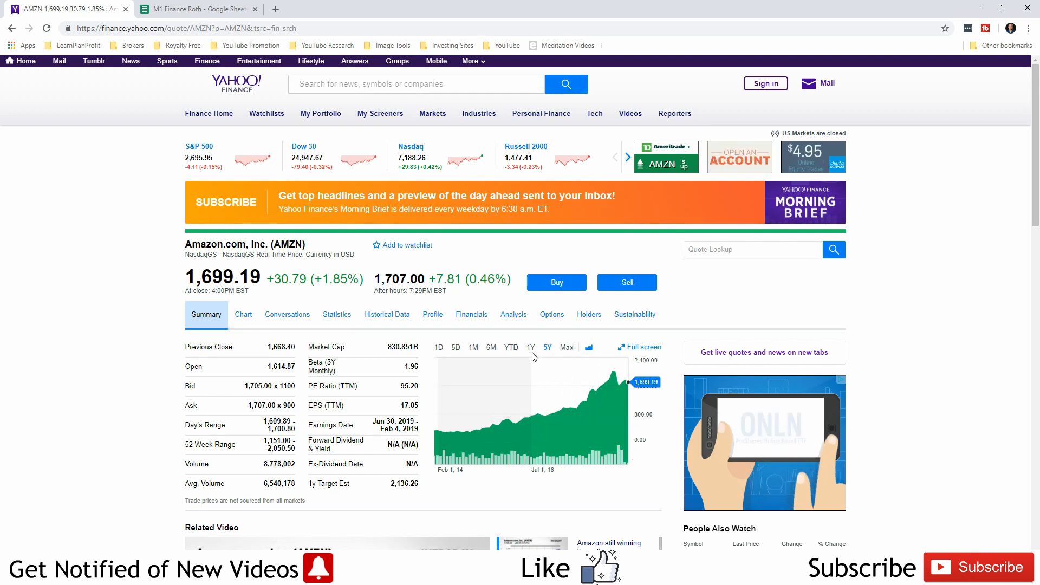
click(531, 346)
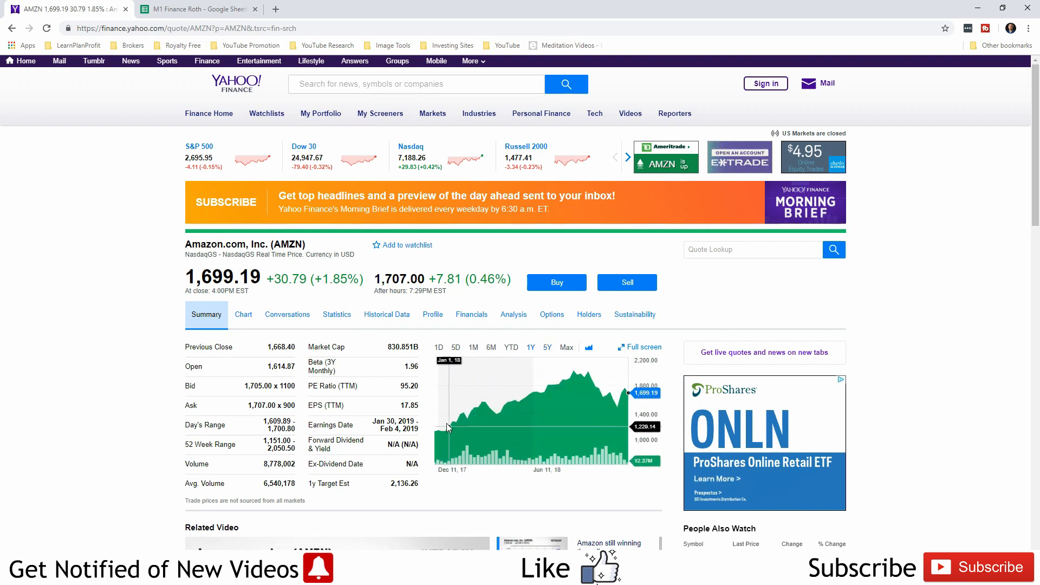
mouse_move(445, 434)
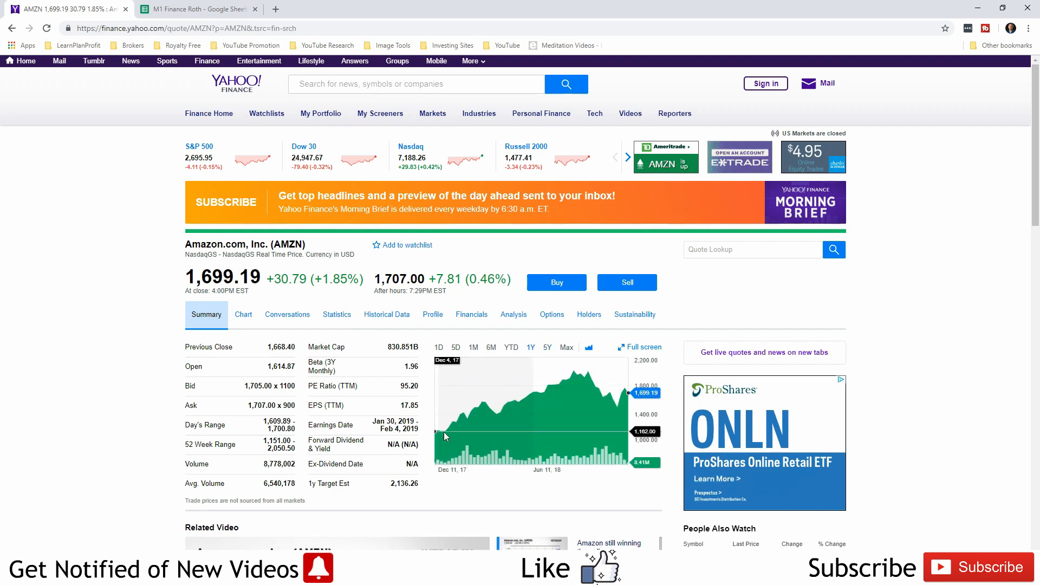